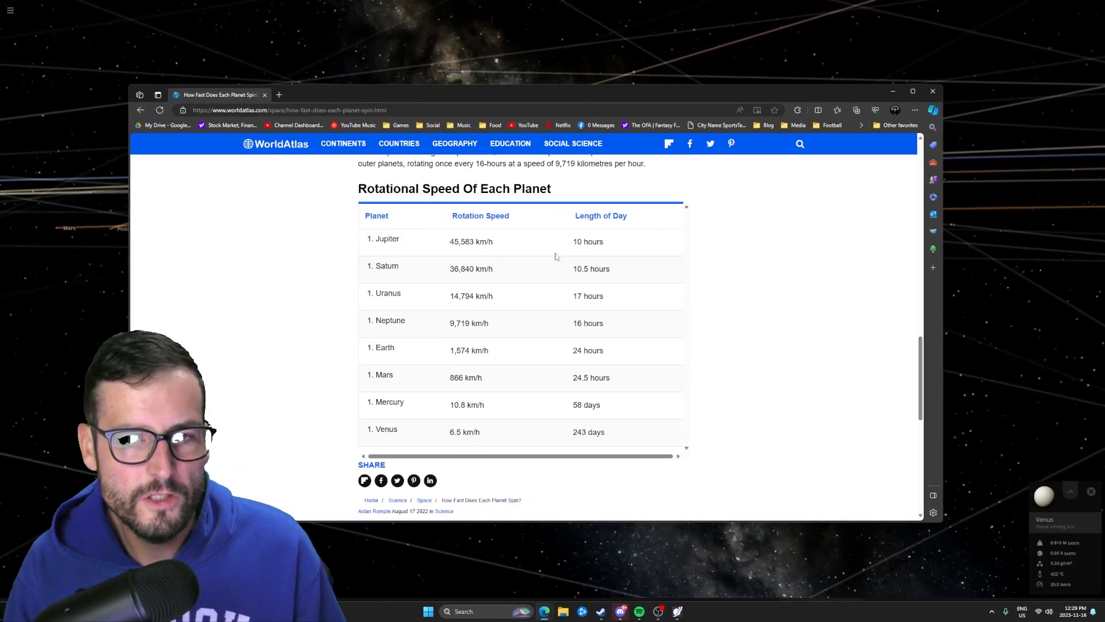
mouse_move(585, 296)
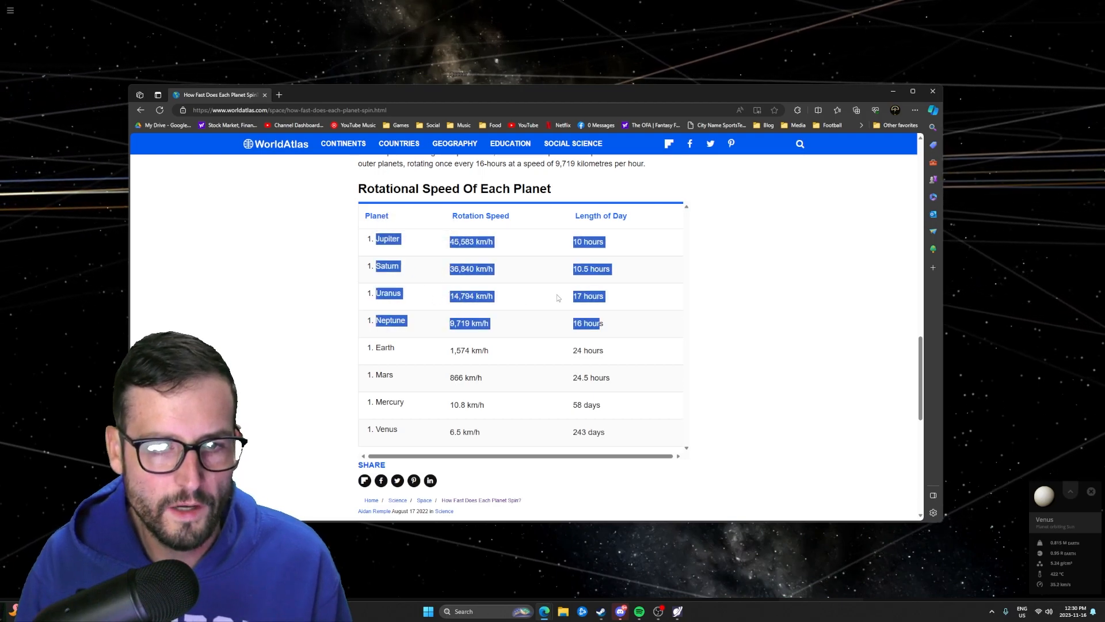
Step: Expand Earth's properties panel and review the Overview values, including the 0.997-day rotational period
scroll("down", 3)
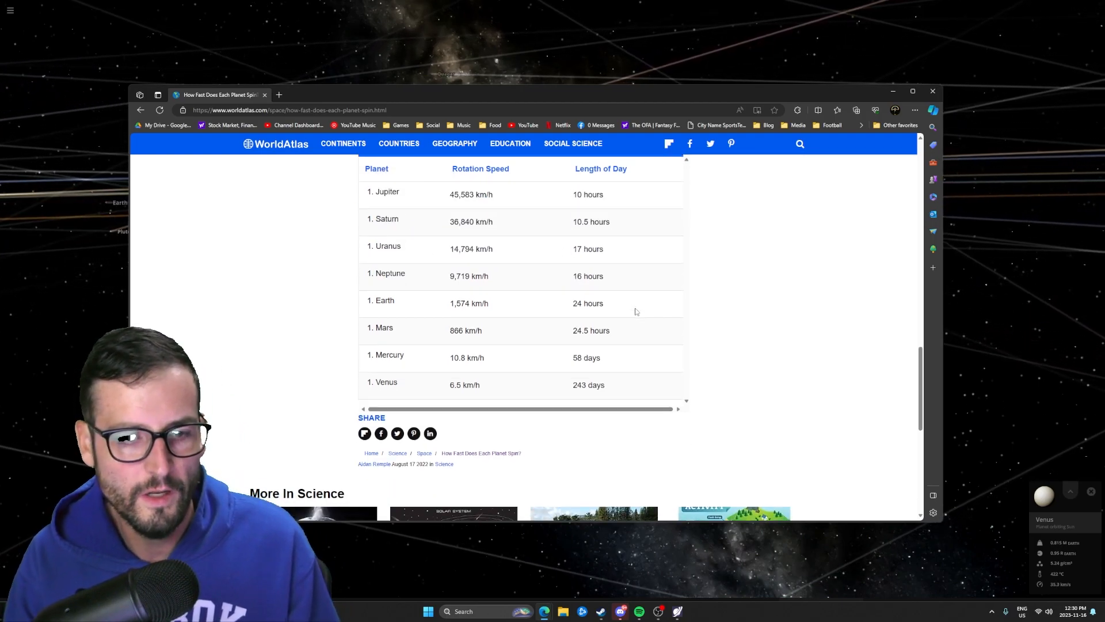
scroll("down", 3)
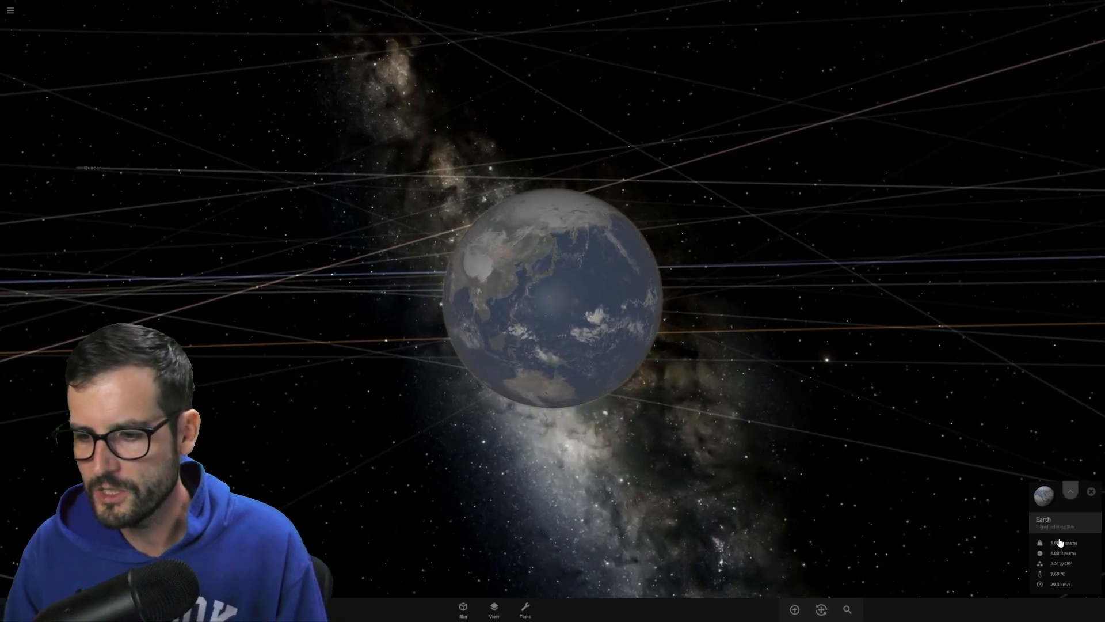
left_click(1069, 491)
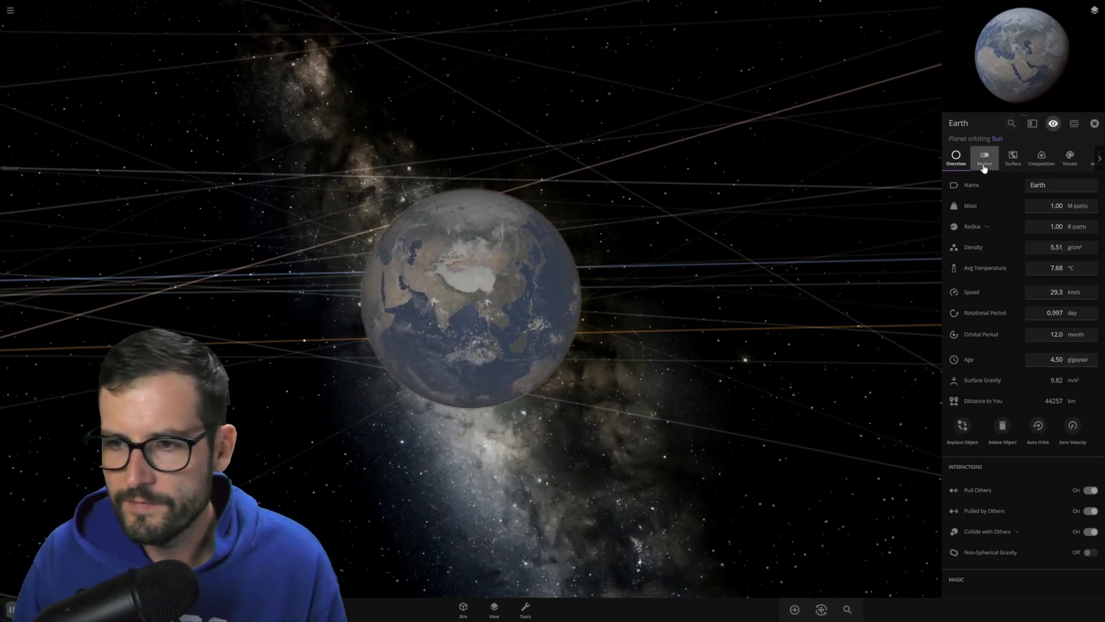
left_click(1041, 156)
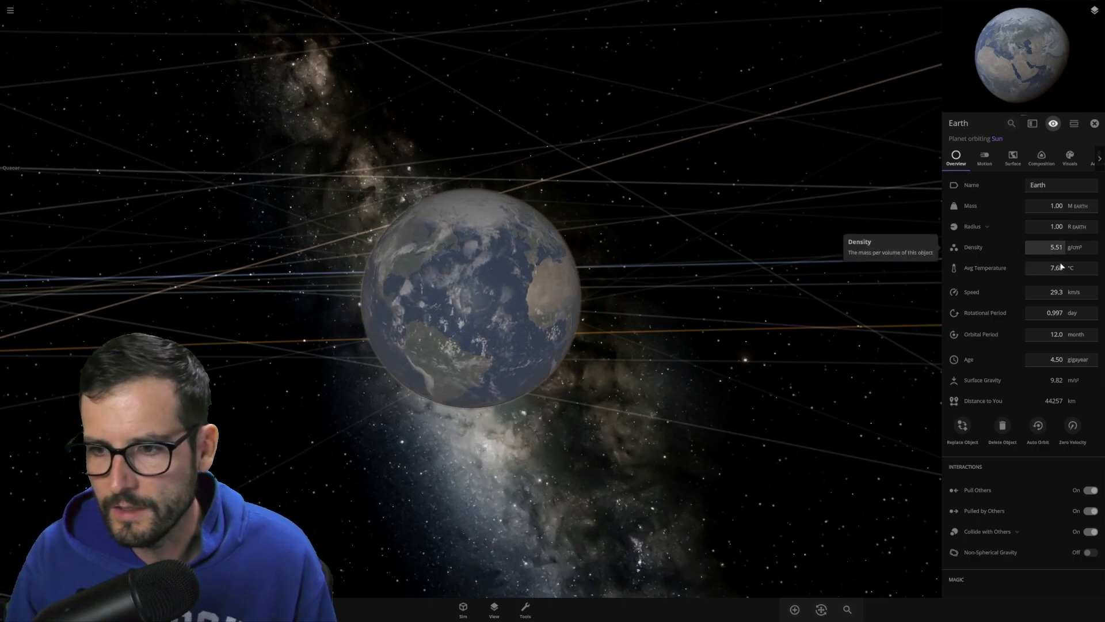
mouse_move(1060, 275)
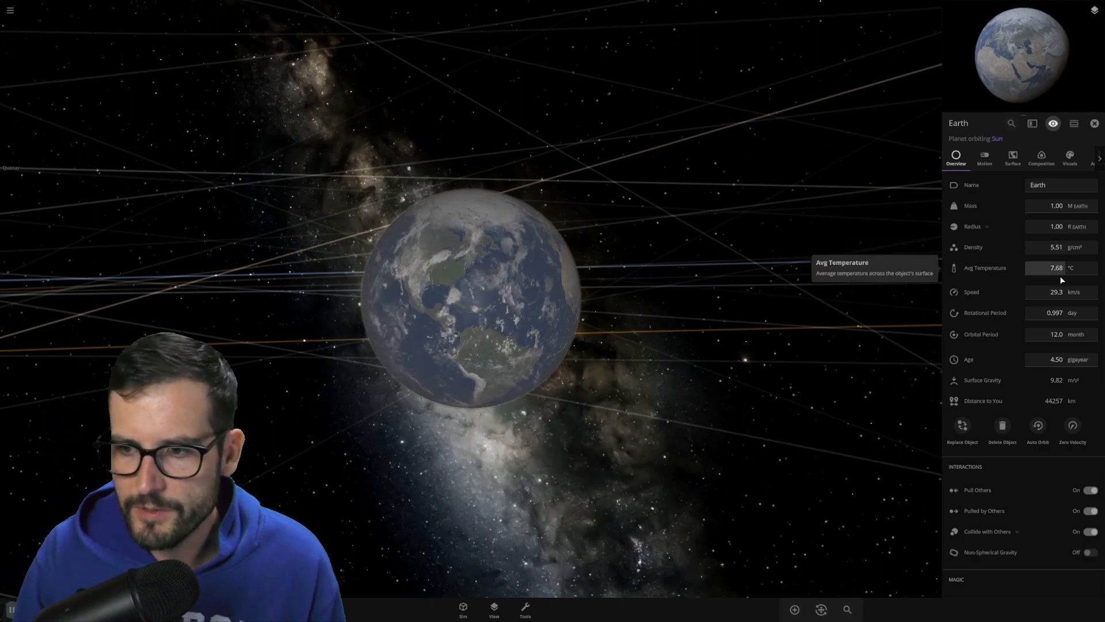
mouse_move(1060, 296)
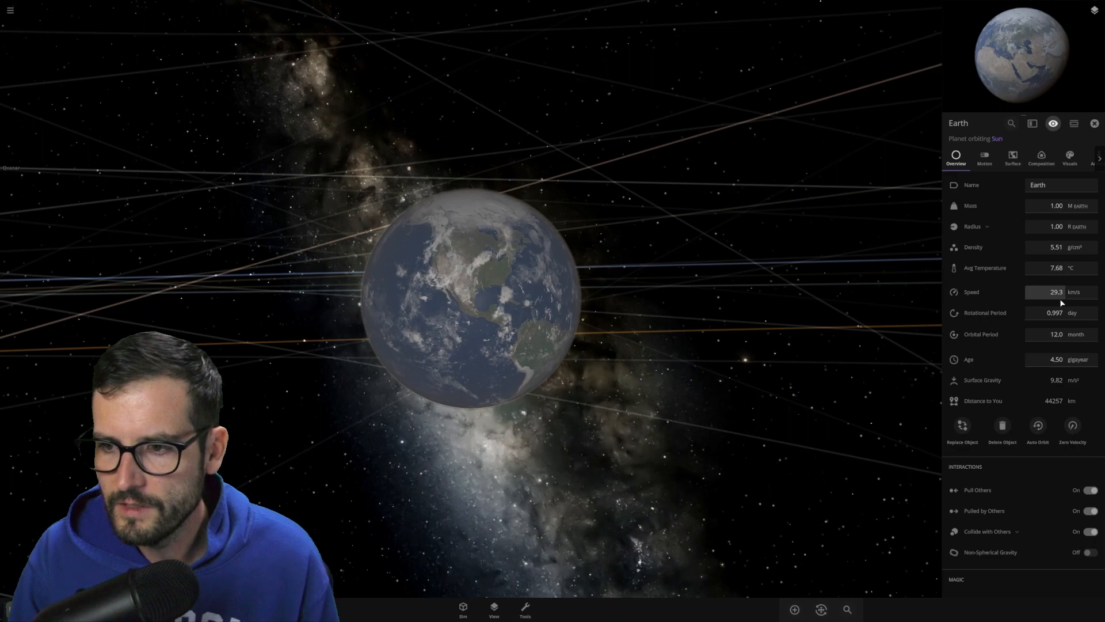
mouse_move(1055, 292)
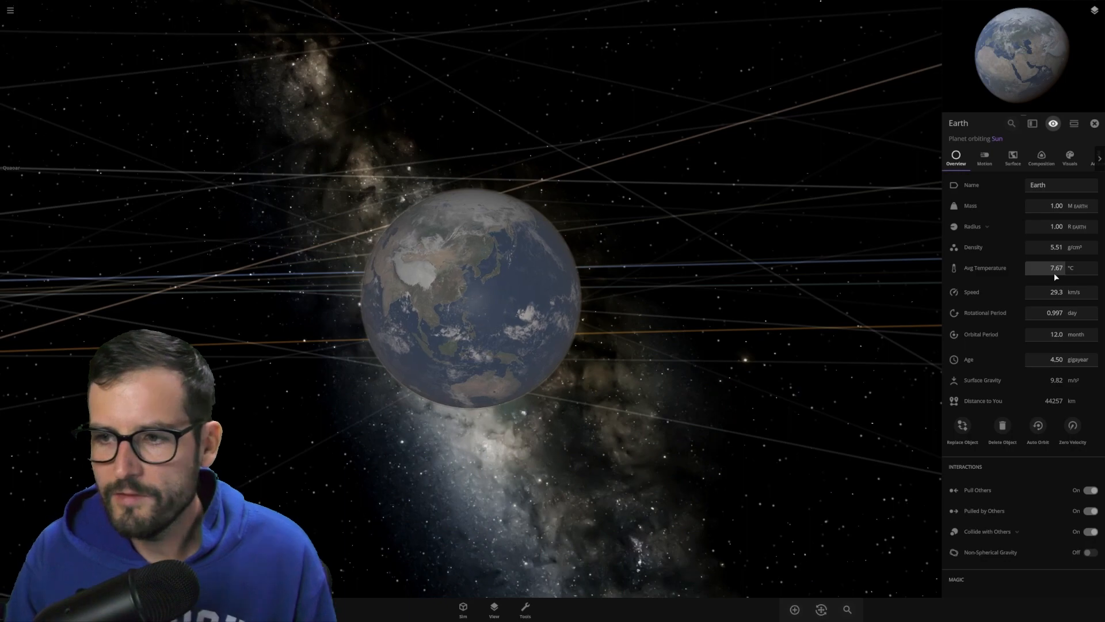
mouse_move(1050, 325)
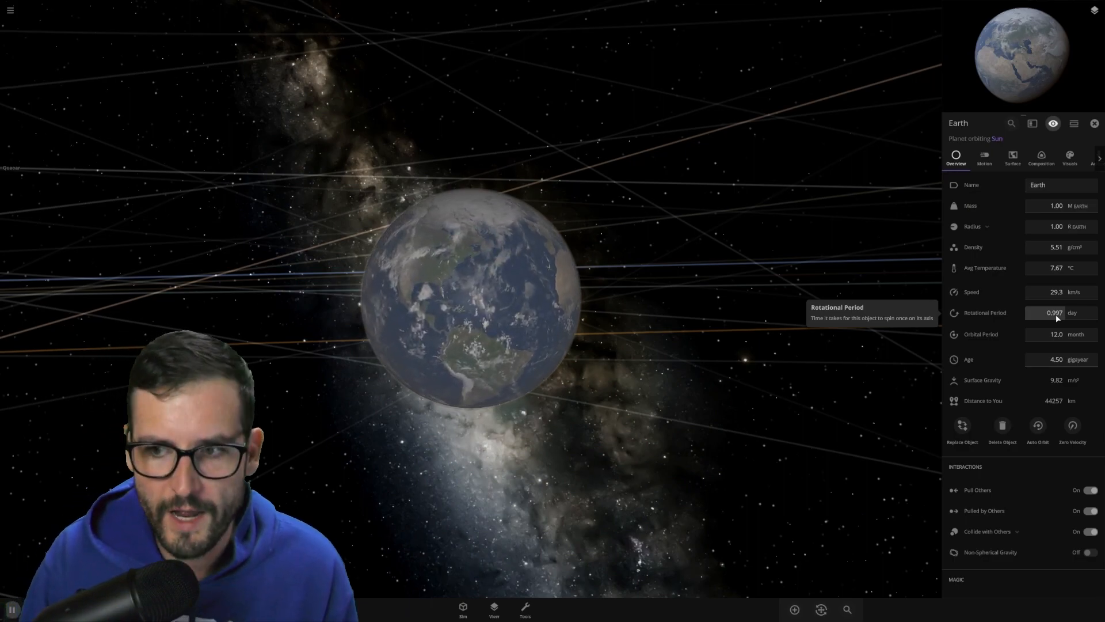
mouse_move(607, 297)
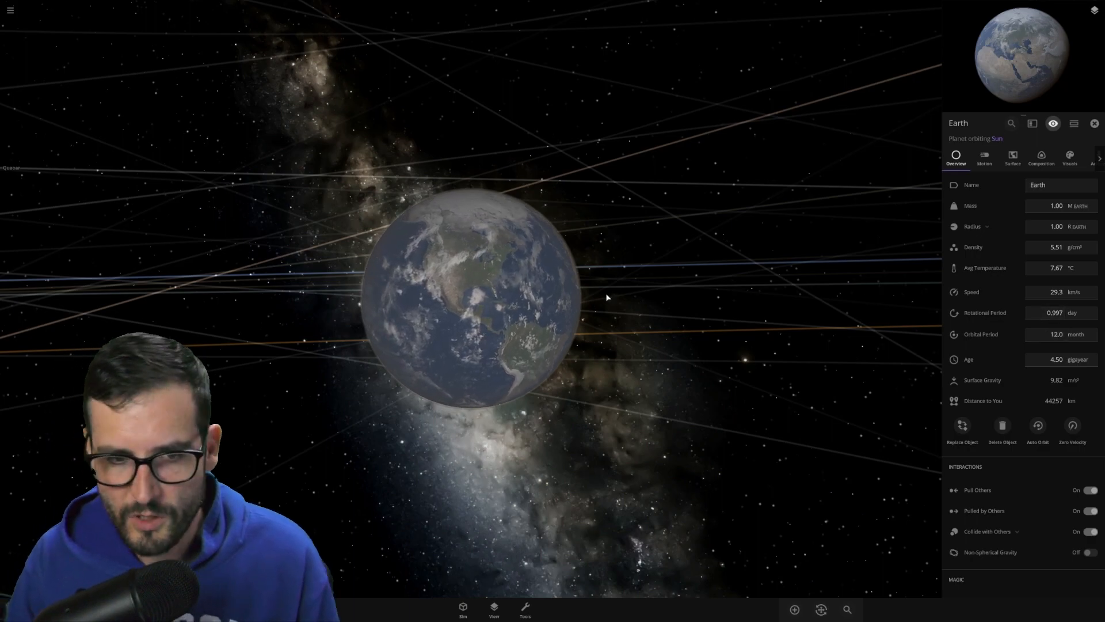
mouse_move(1057, 385)
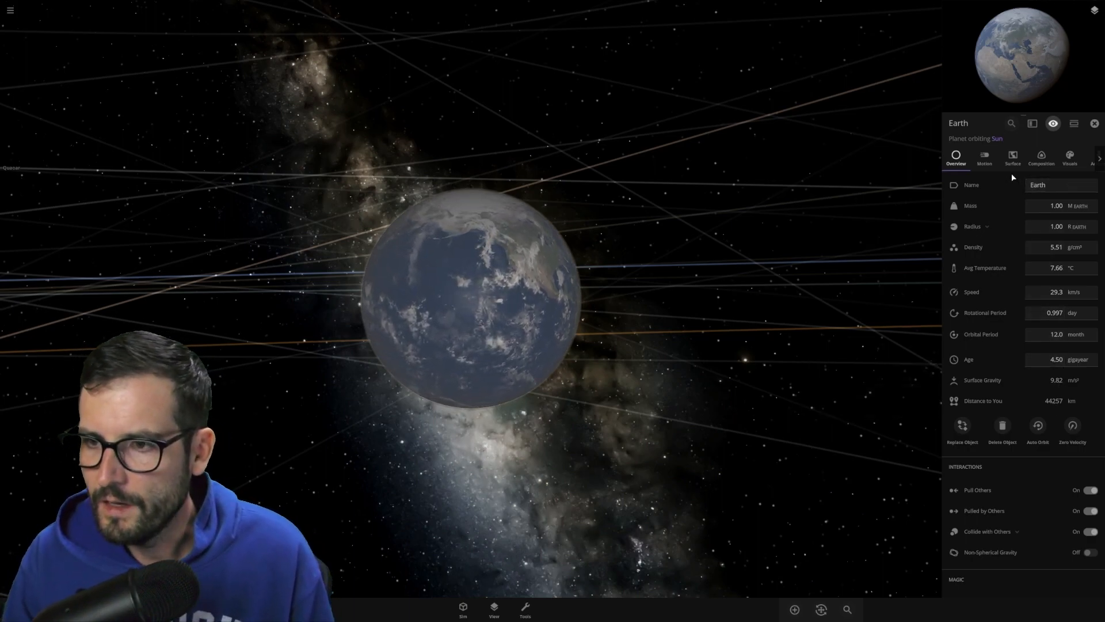
Step: Switch on Show Magnetosphere under Earth's Composition settings, revealing the 2.38 Earth-radius field
left_click(1012, 157)
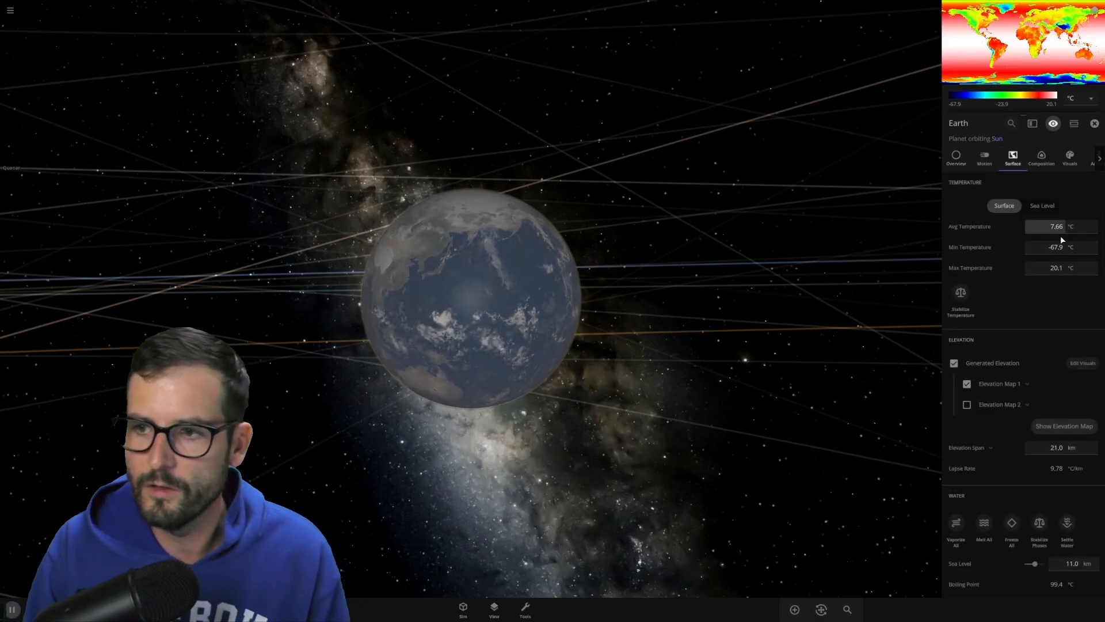
left_click(1041, 158)
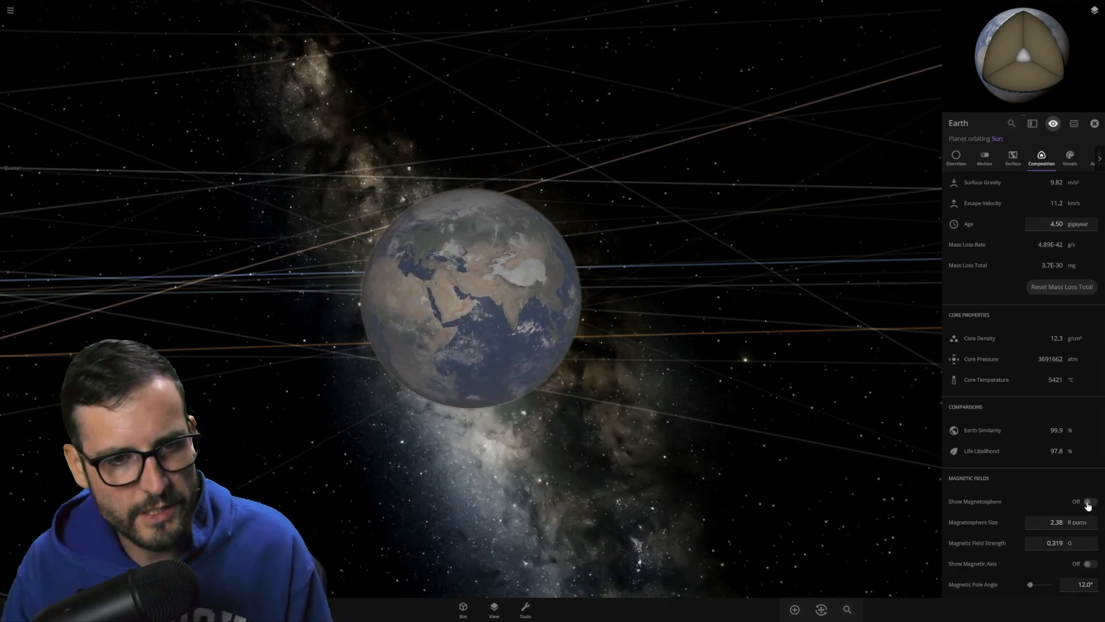
left_click(1088, 501)
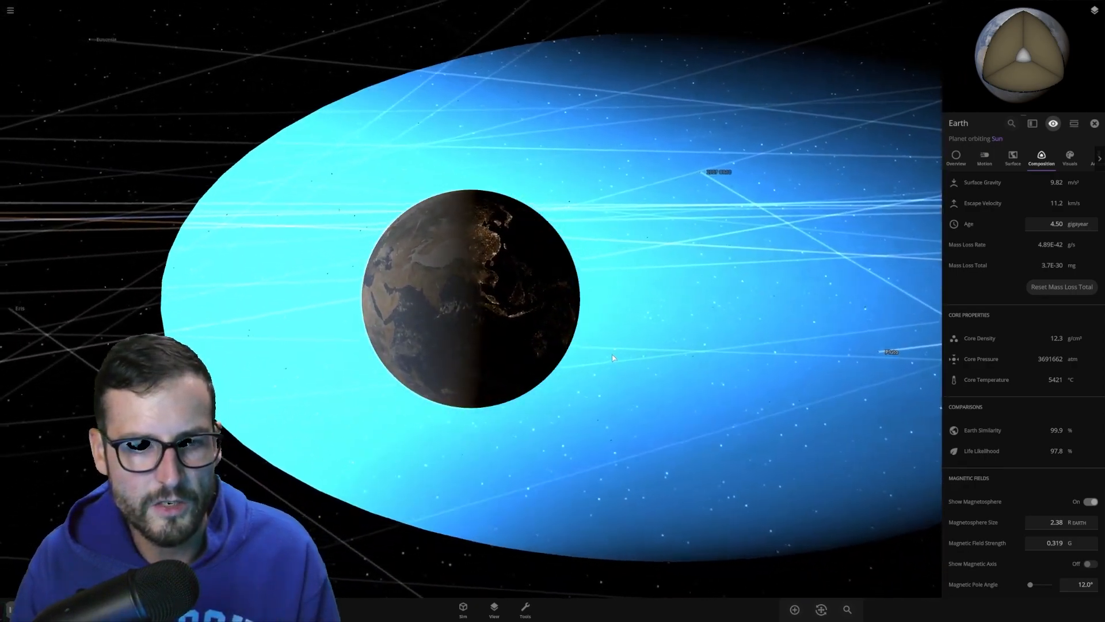
scroll("down", 3)
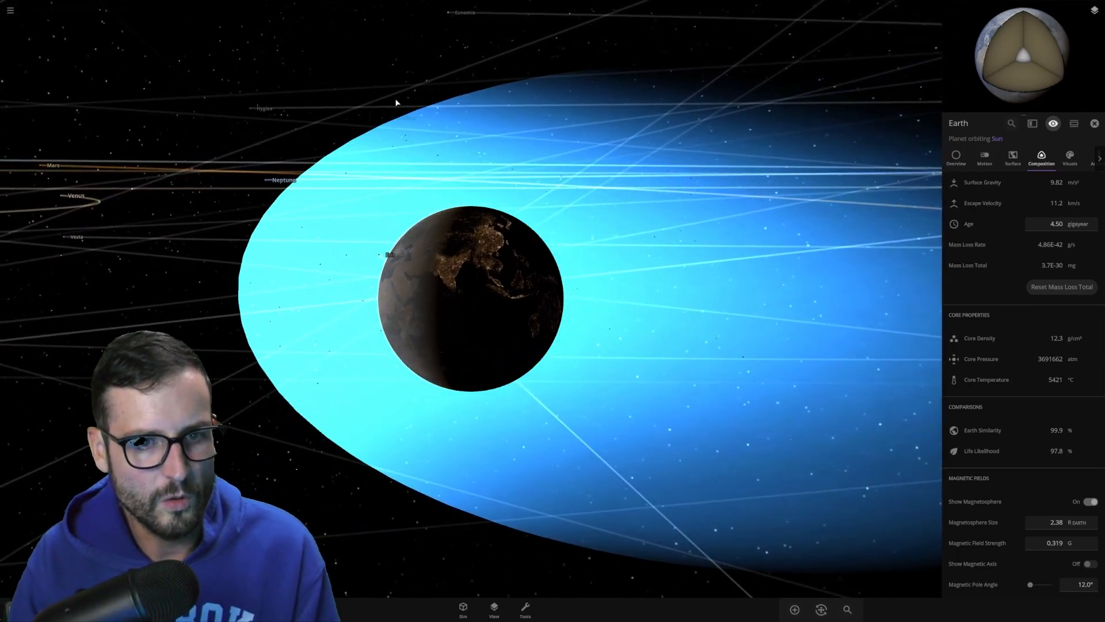
scroll("down", 3)
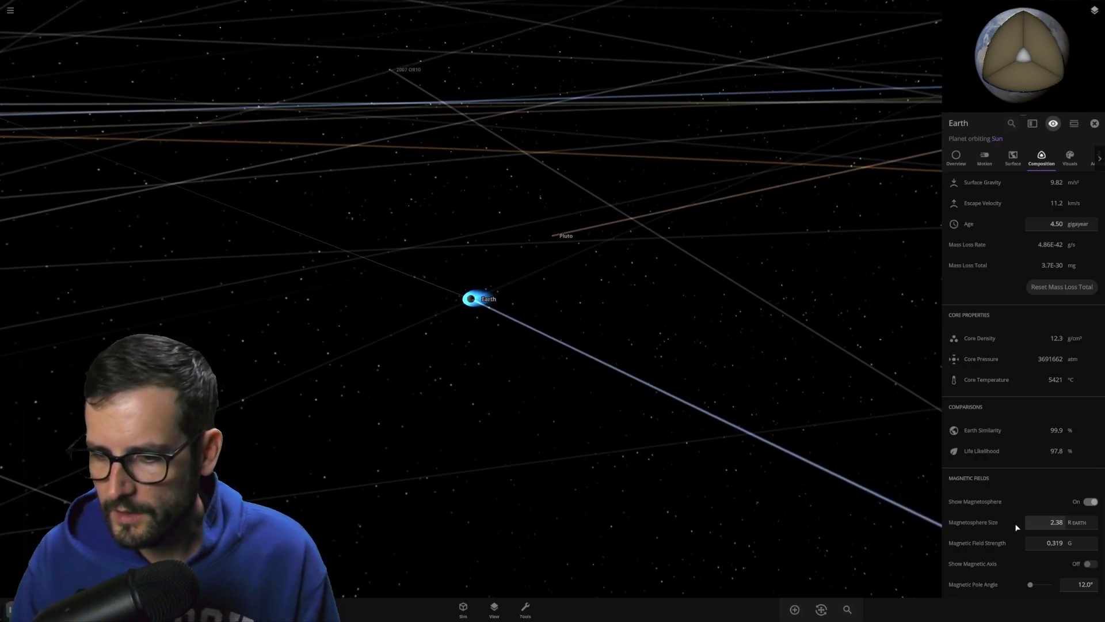
mouse_move(1057, 527)
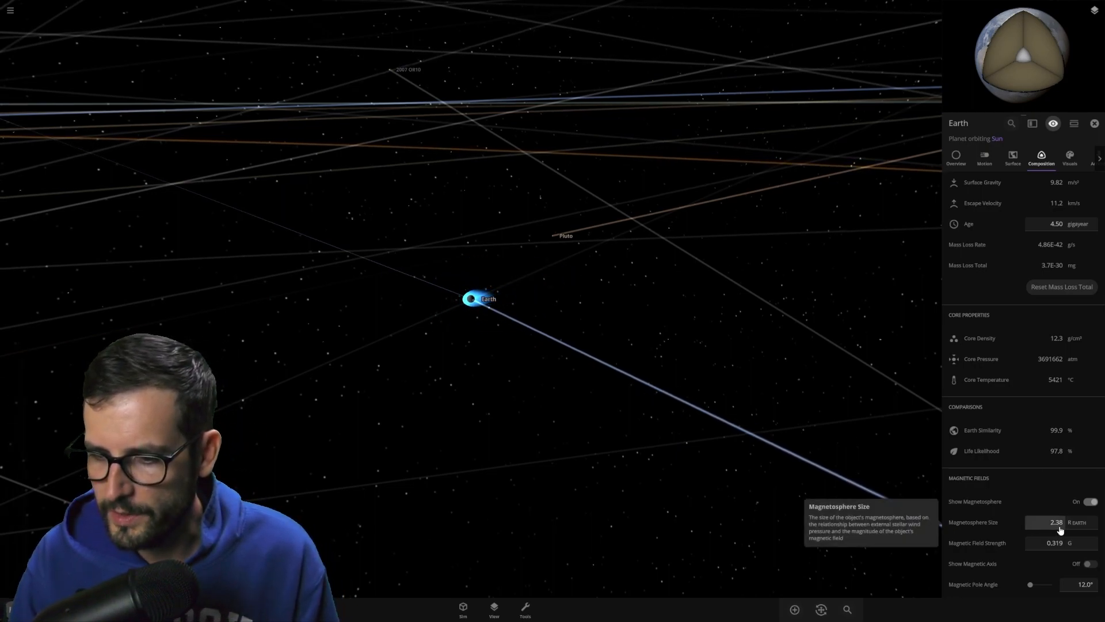
mouse_move(1057, 551)
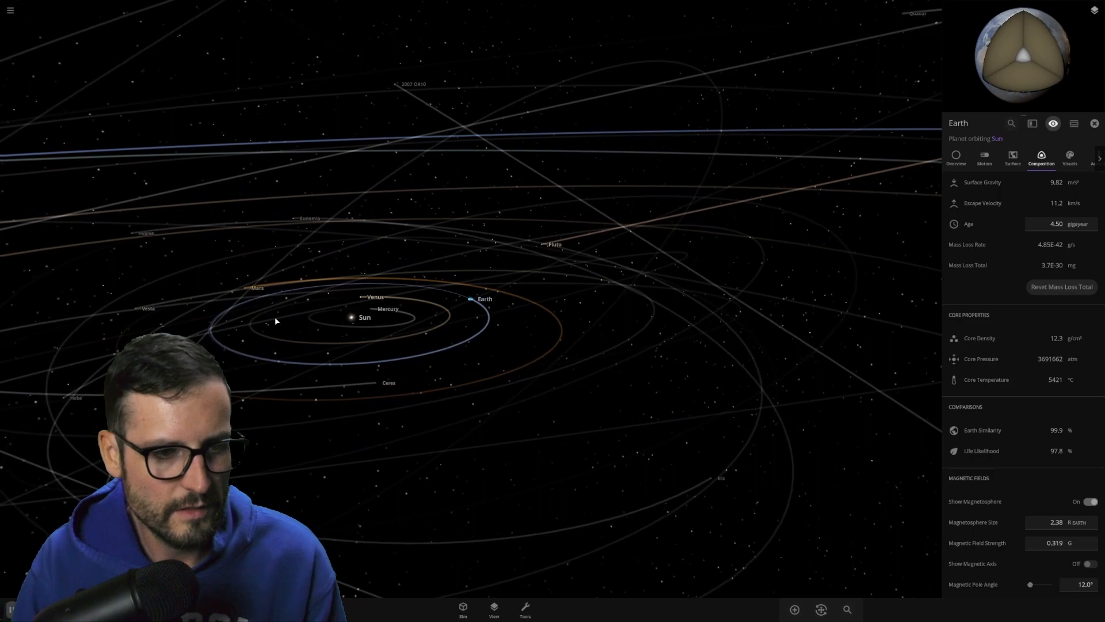
Step: Select Venus, switch on its magnetosphere (zero size and strength), then return to the system overview
left_click(376, 297)
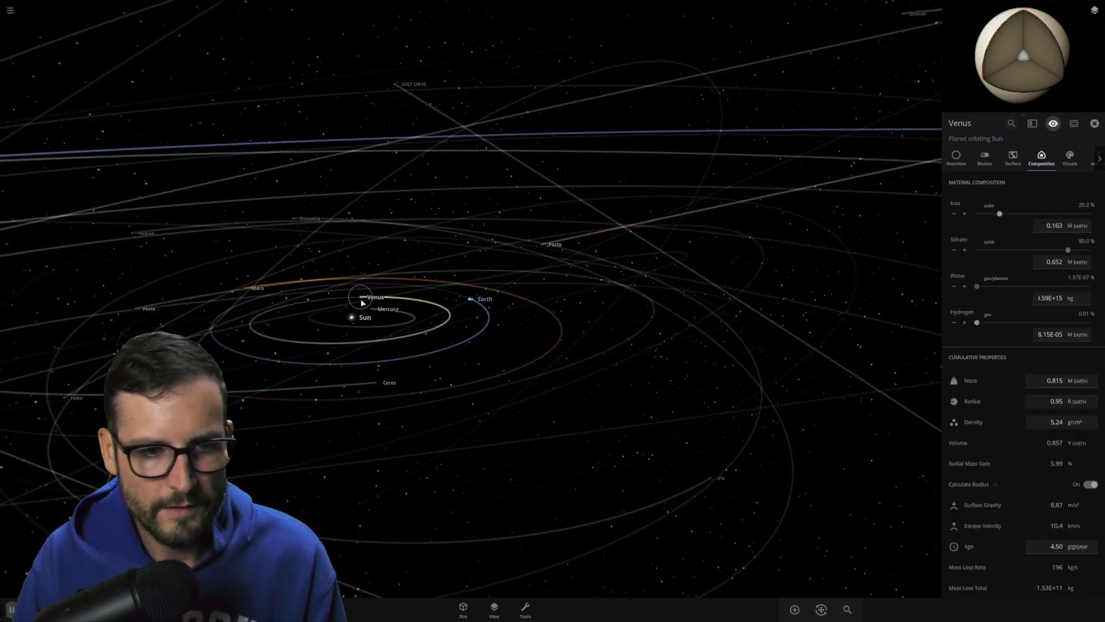
scroll("down", 3)
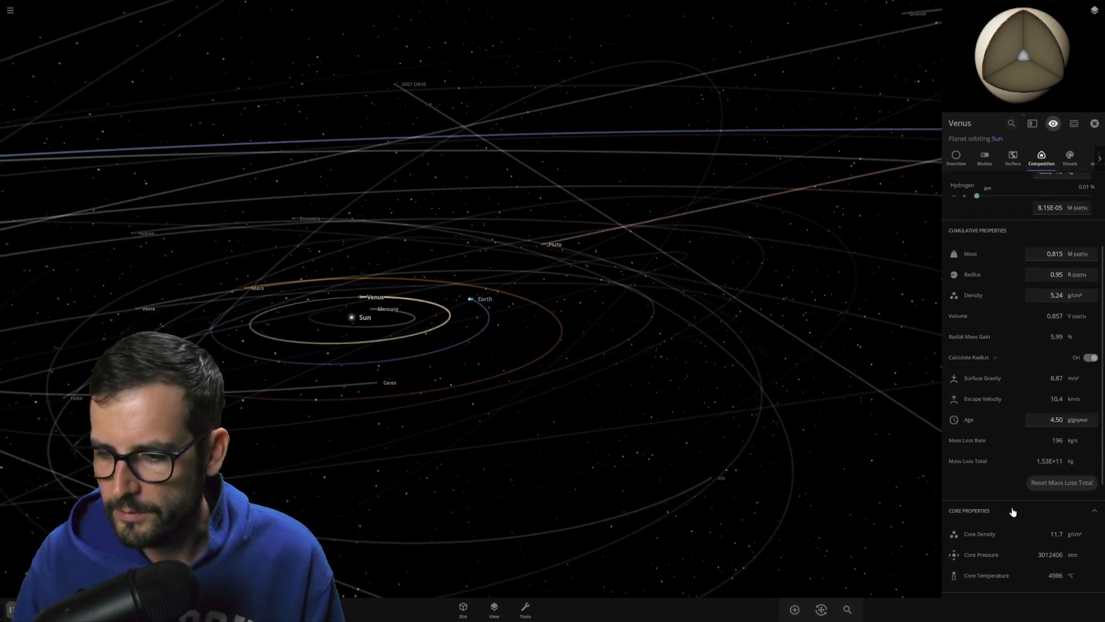
scroll("down", 3)
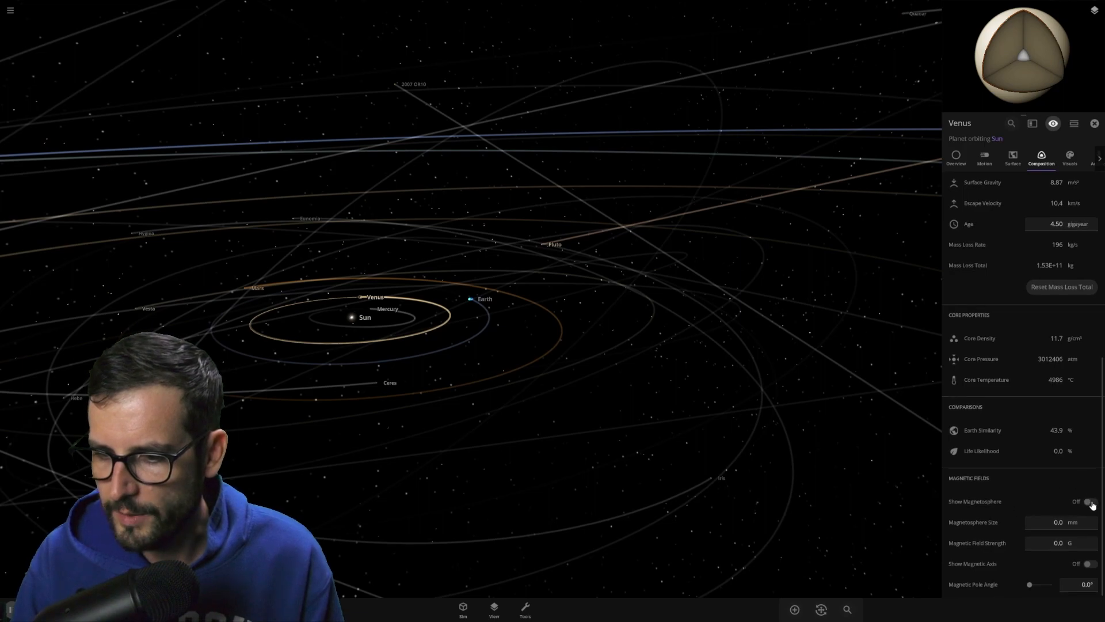
left_click(1088, 501)
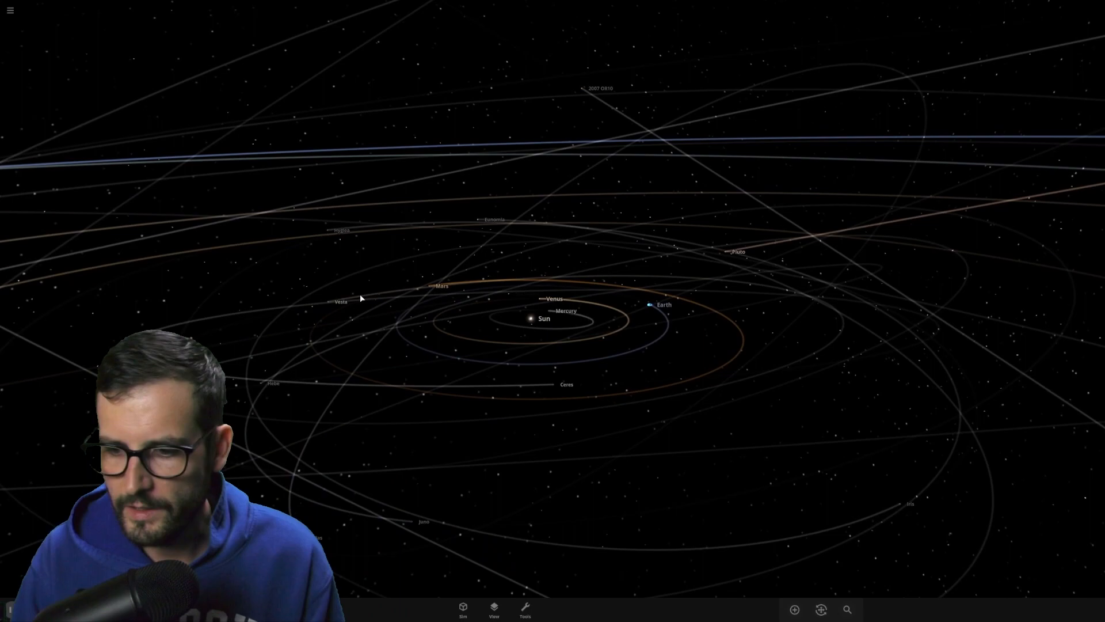
left_click(544, 299)
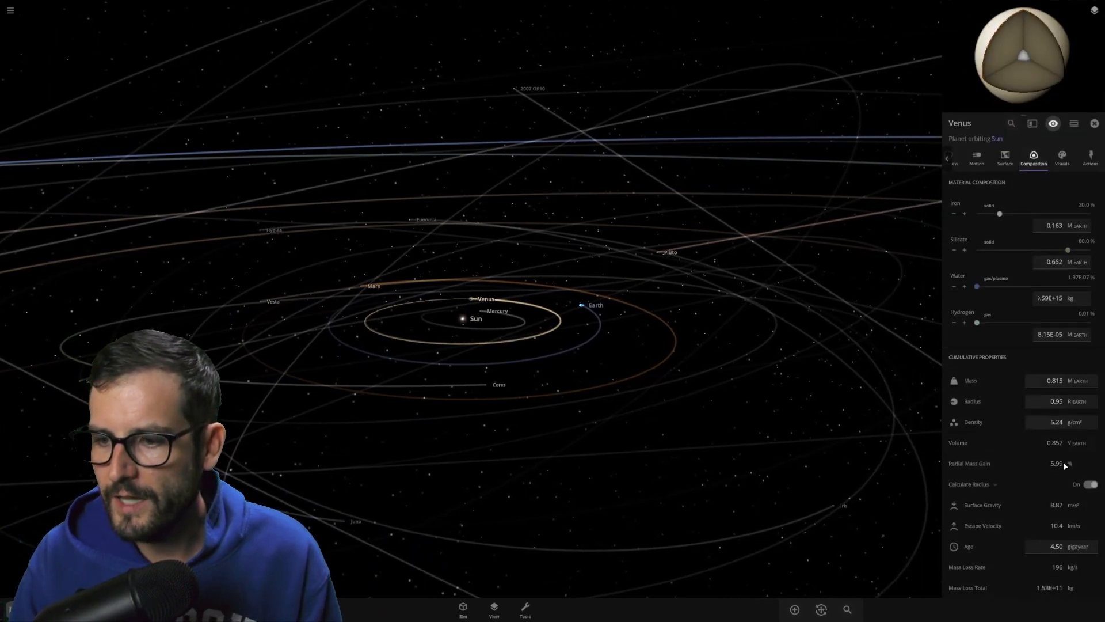
scroll("down", 3)
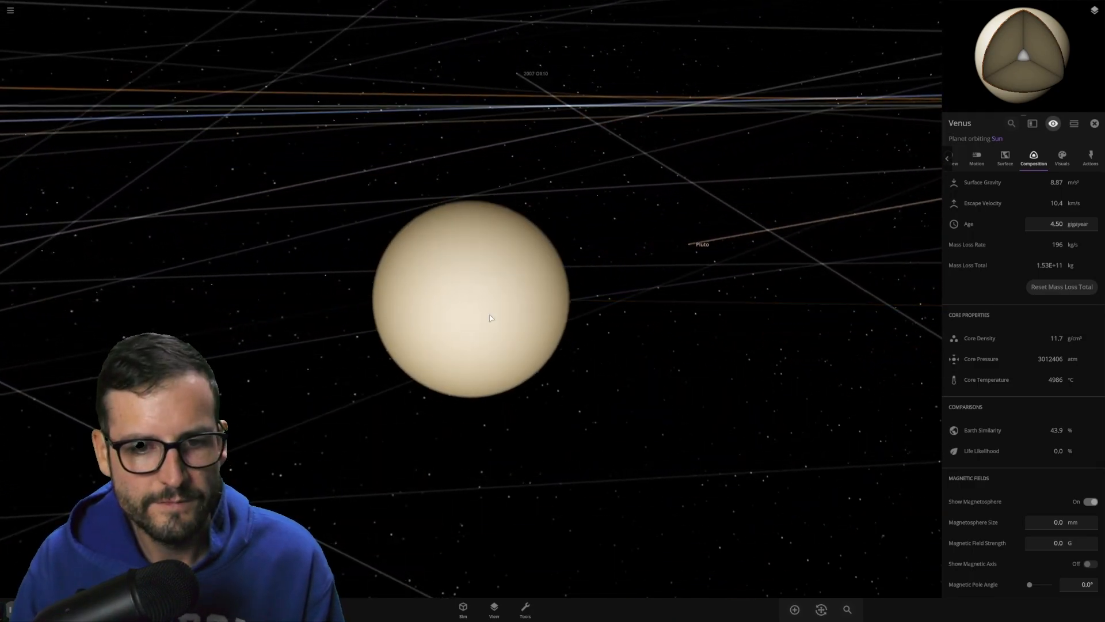
left_click(783, 314)
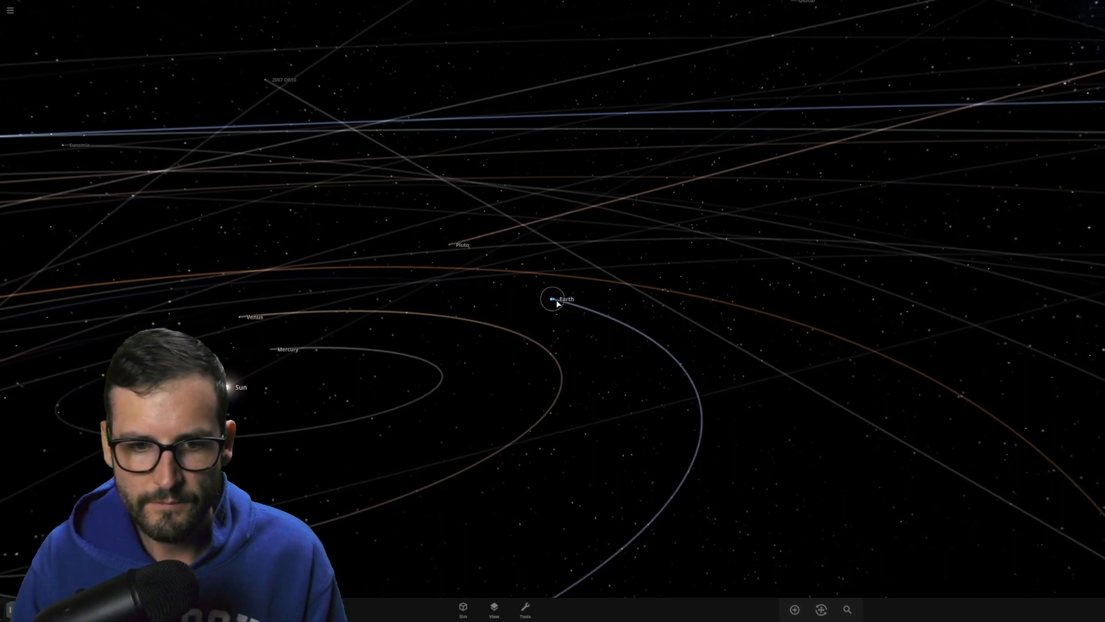
Step: Focus on Earth and recheck its 0.997-day rotational period adjustment field before dismissing it
left_click(554, 299)
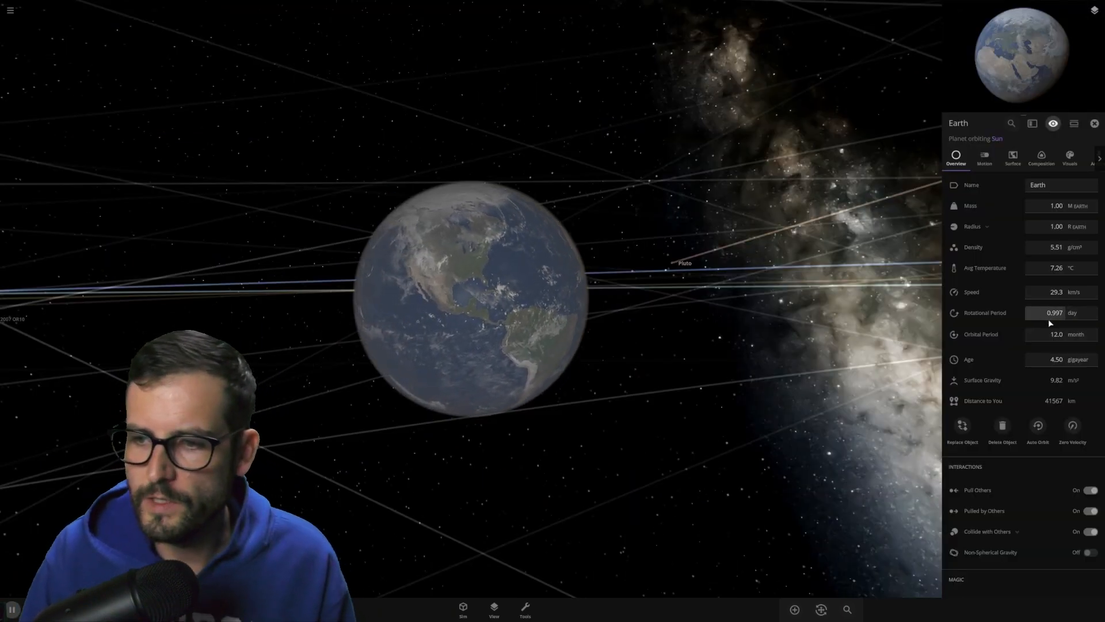
mouse_move(1056, 312)
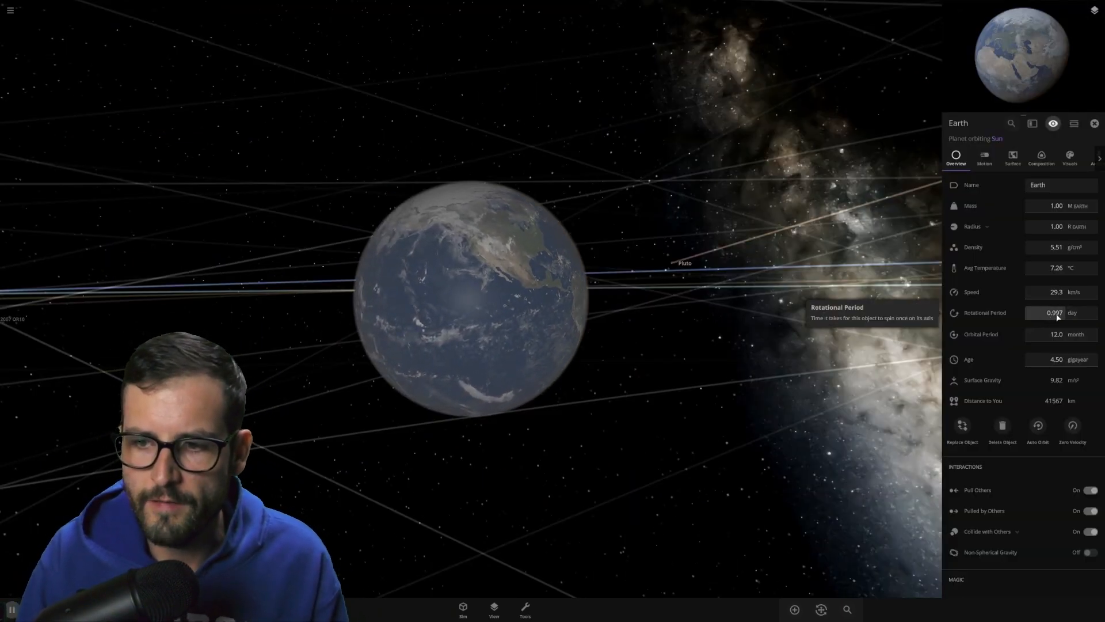
left_click(1056, 312)
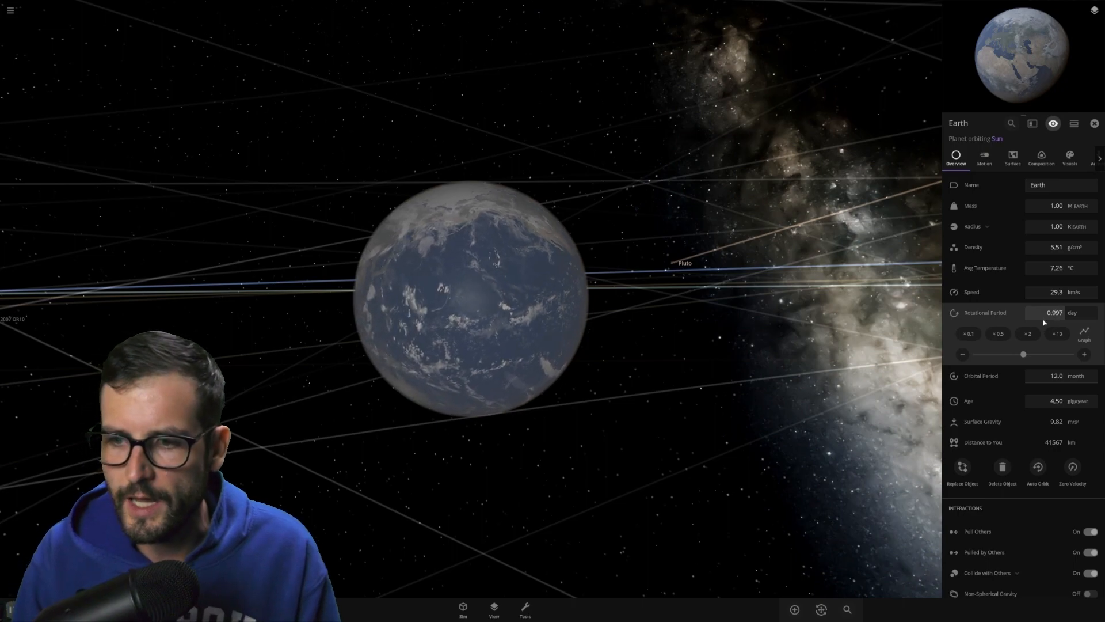
left_click(1054, 312)
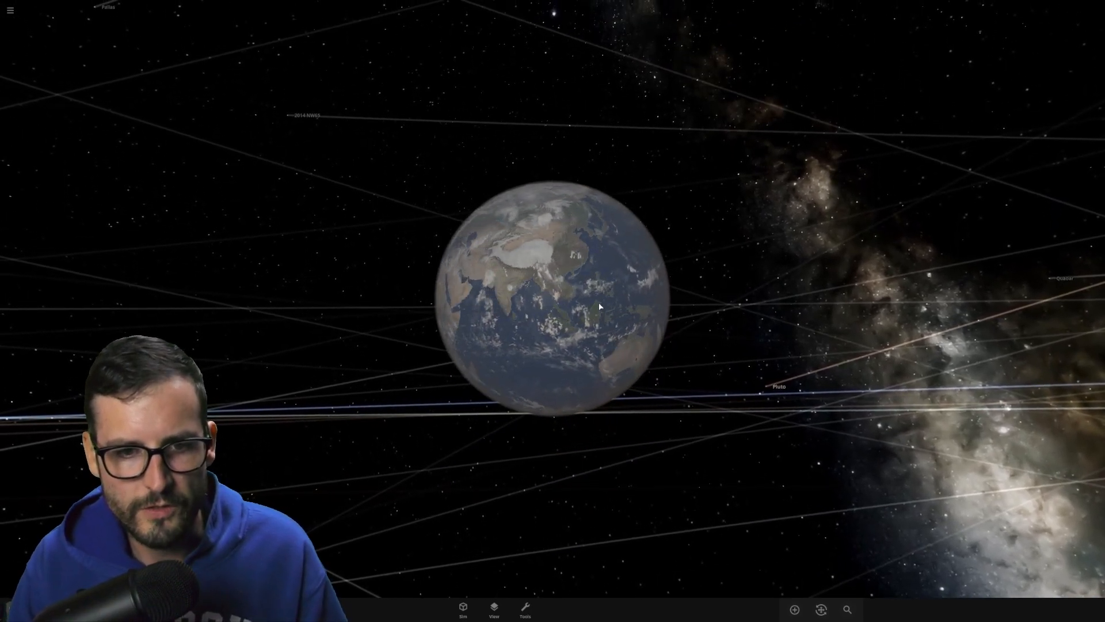
Step: Review Earth's surface temperature, water and energy data, then its composition, core and magnetic fields
scroll("up", 3)
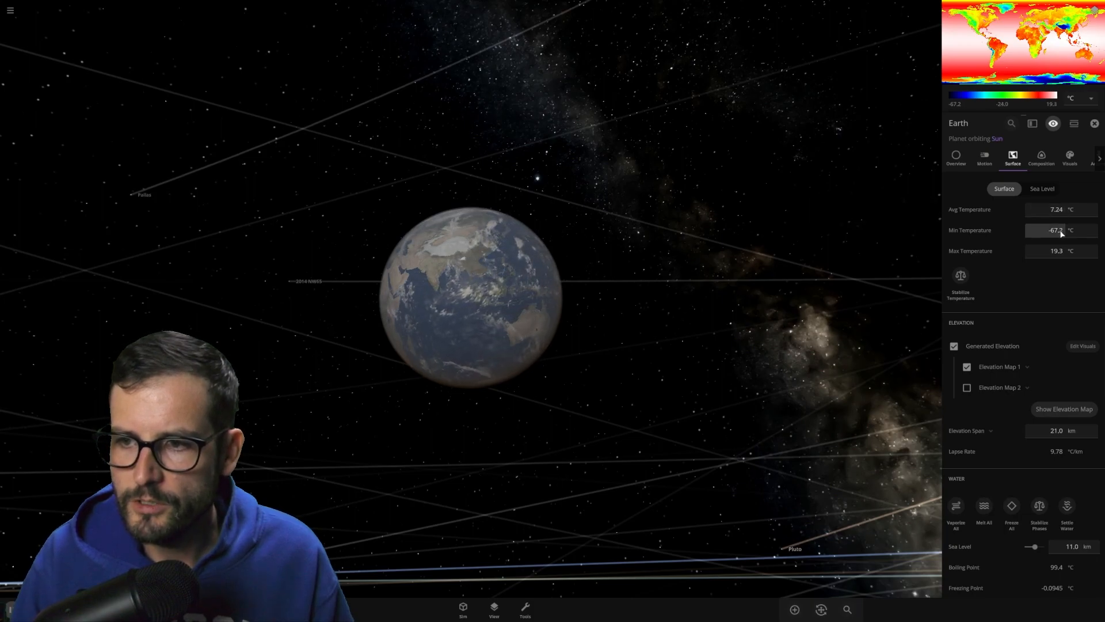
mouse_move(1057, 230)
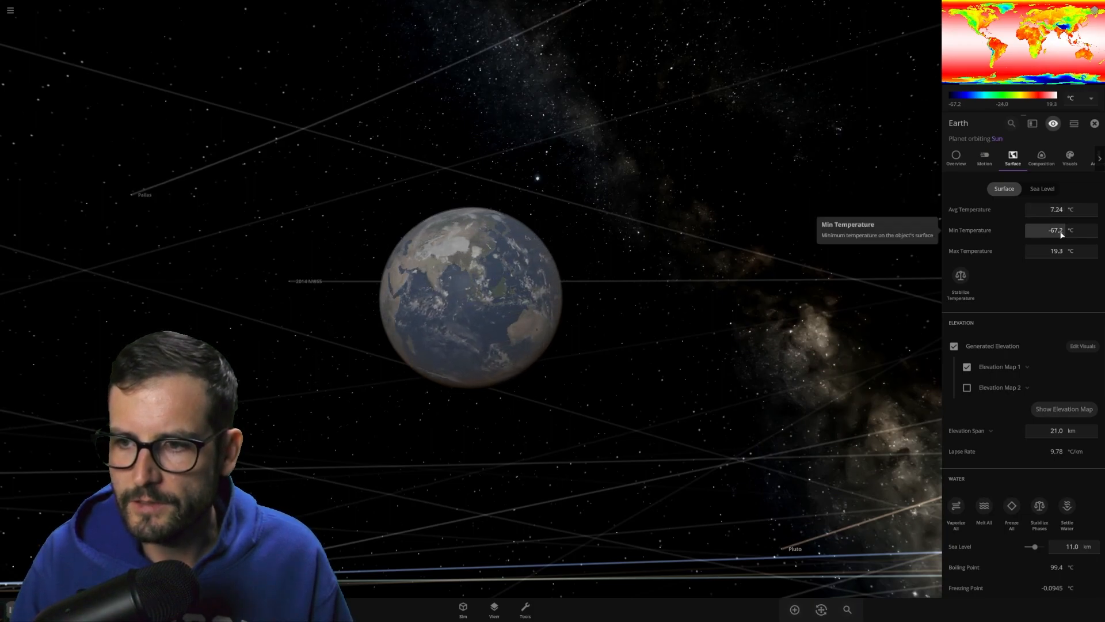
scroll("down", 3)
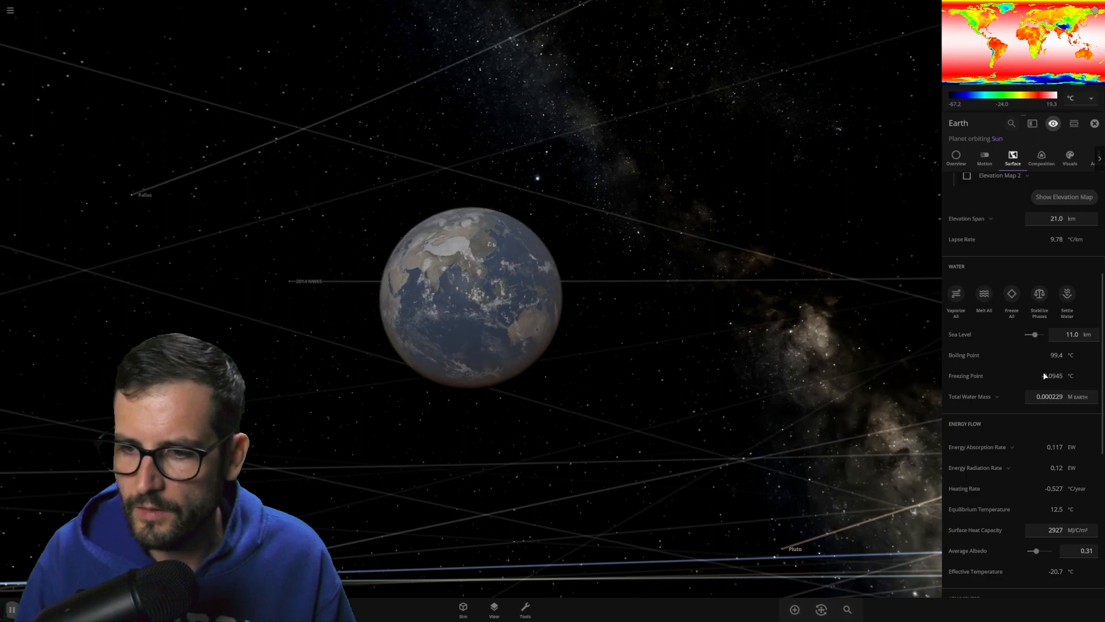
scroll("down", 3)
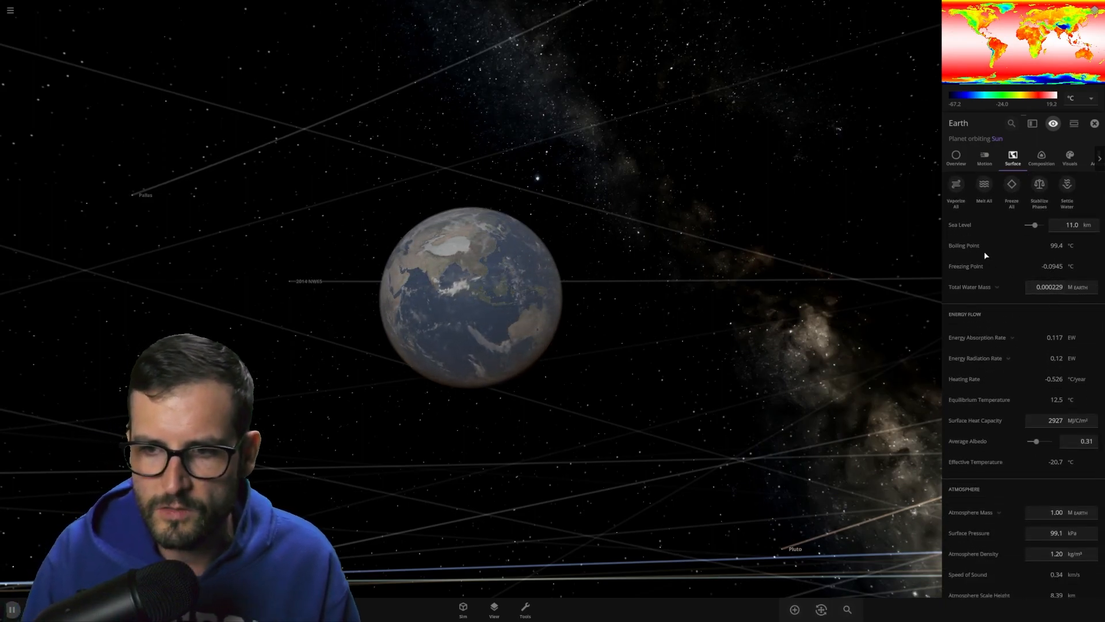
left_click(1041, 157)
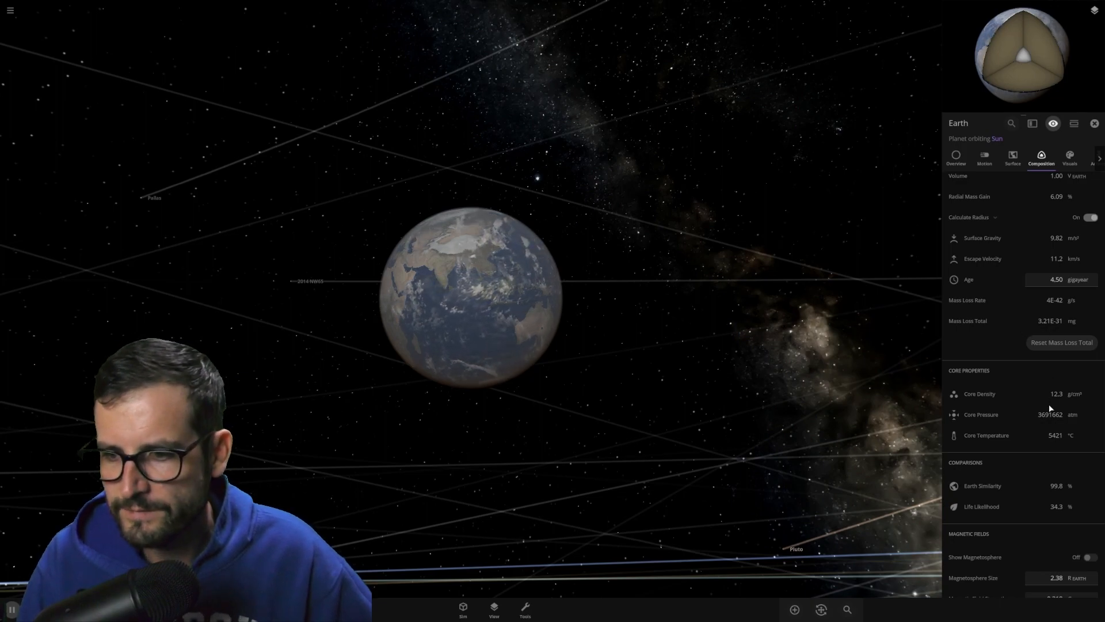
scroll("down", 3)
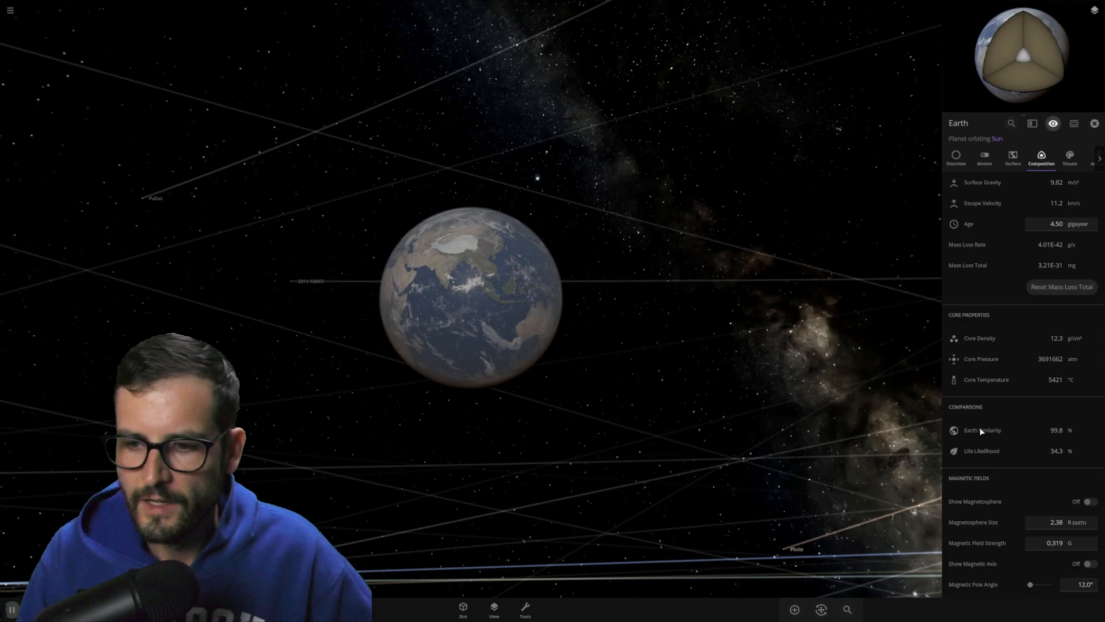
mouse_move(983, 429)
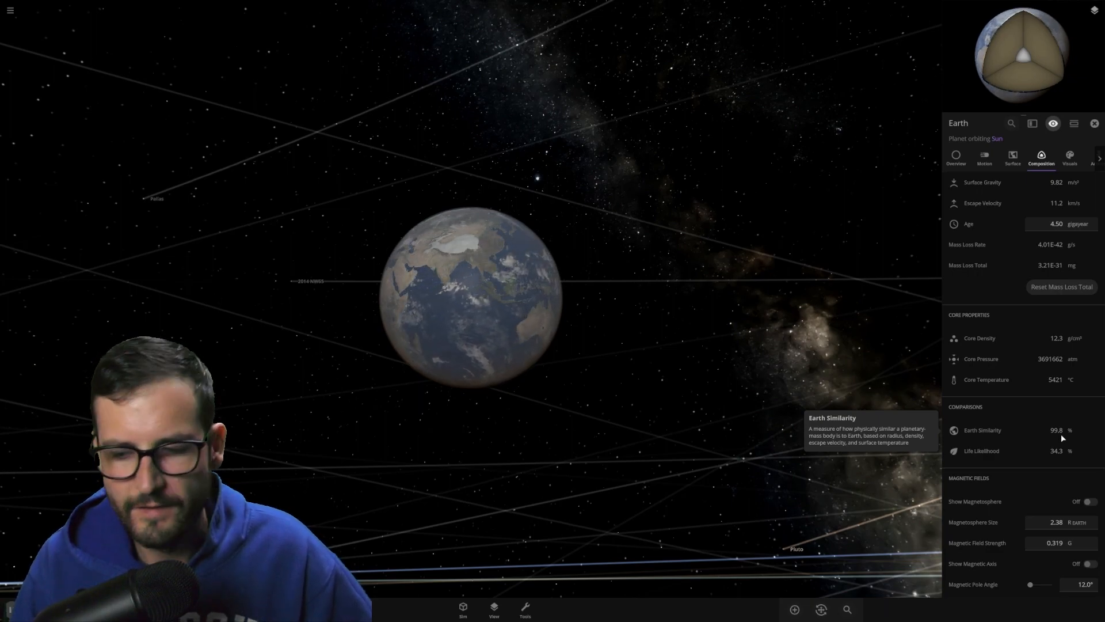
mouse_move(1057, 458)
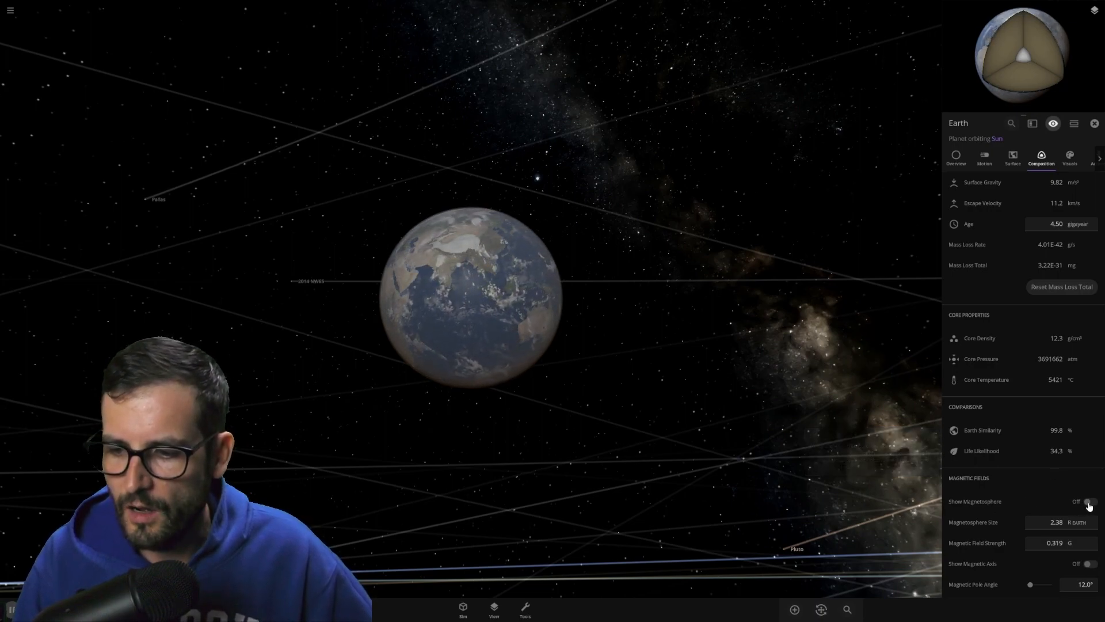
left_click(1088, 501)
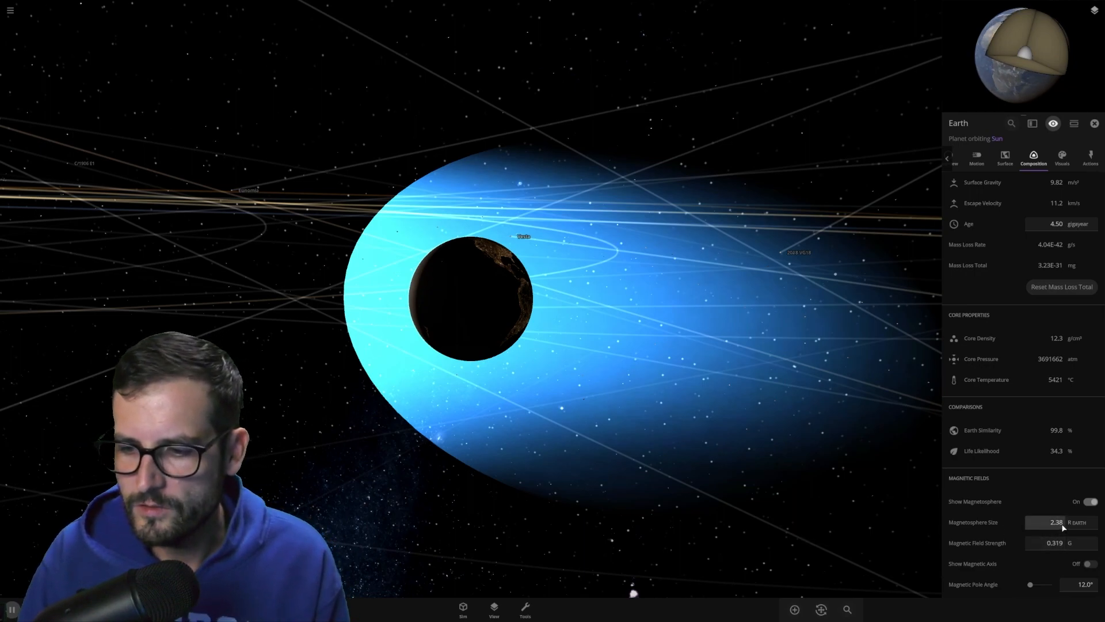
mouse_move(1055, 542)
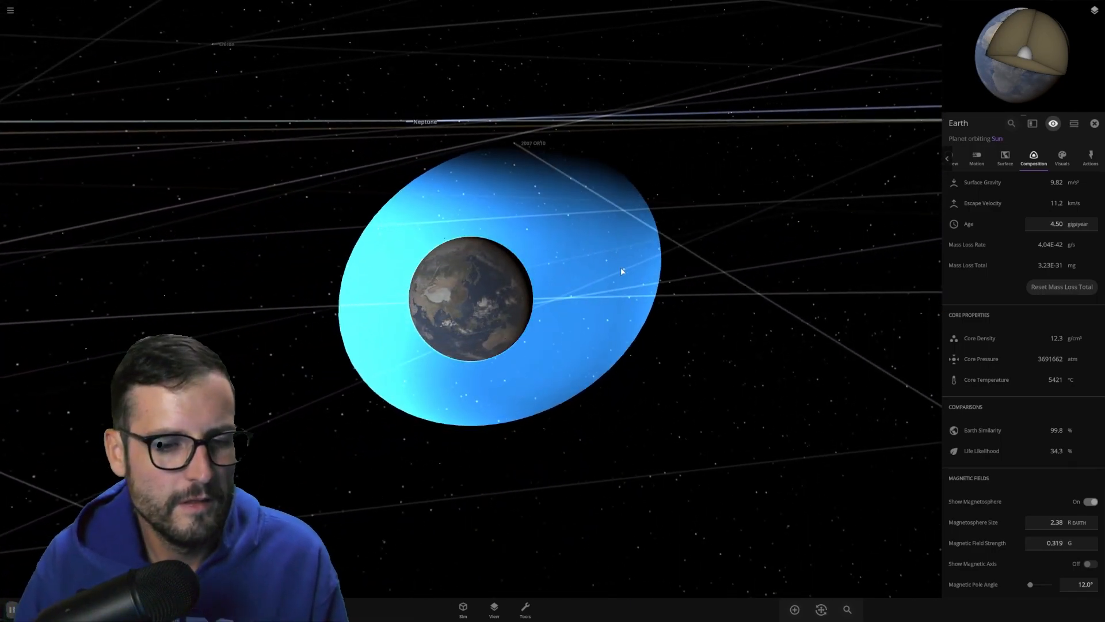
scroll("up", 3)
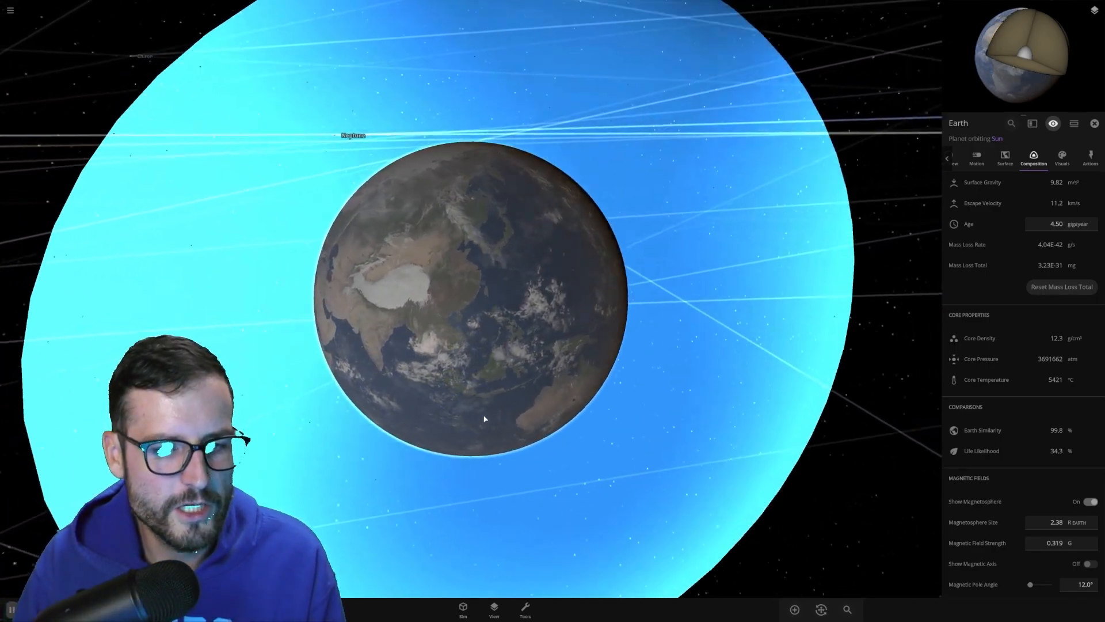
scroll("down", 3)
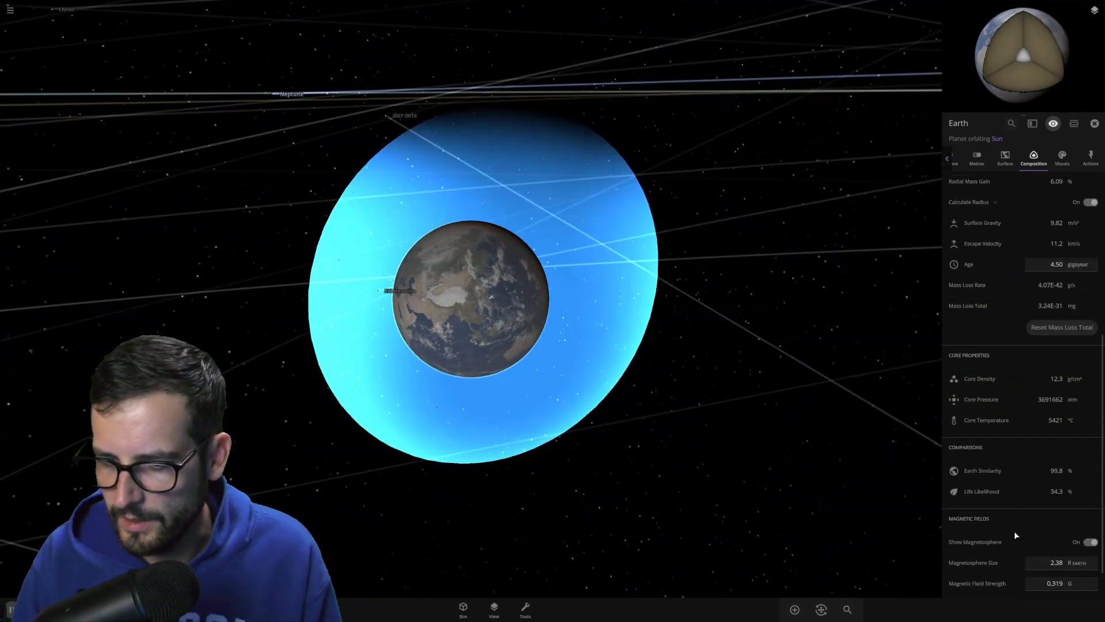
left_click(1088, 541)
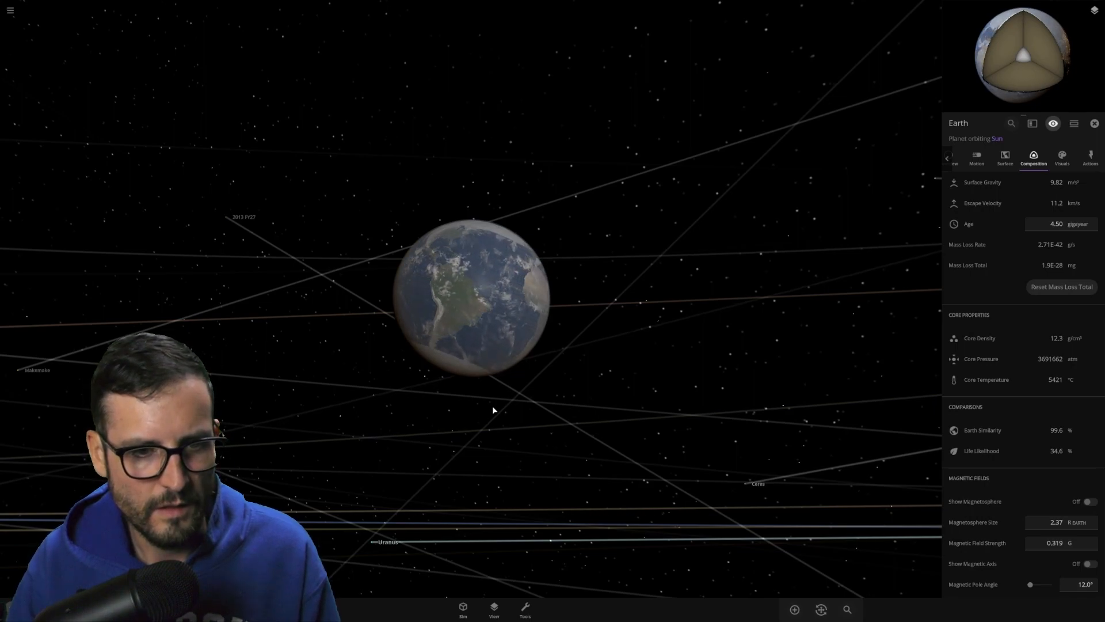
Step: Scroll Earth's composition to Magnetic Fields and briefly toggle the magnetosphere on and off again
scroll("up", 3)
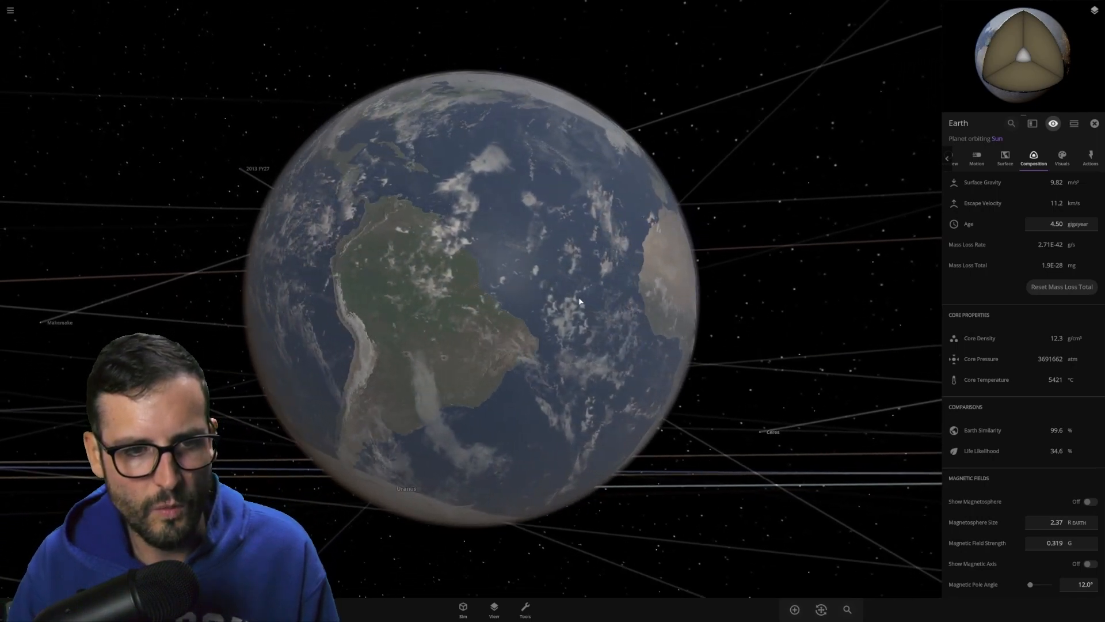
scroll("down", 3)
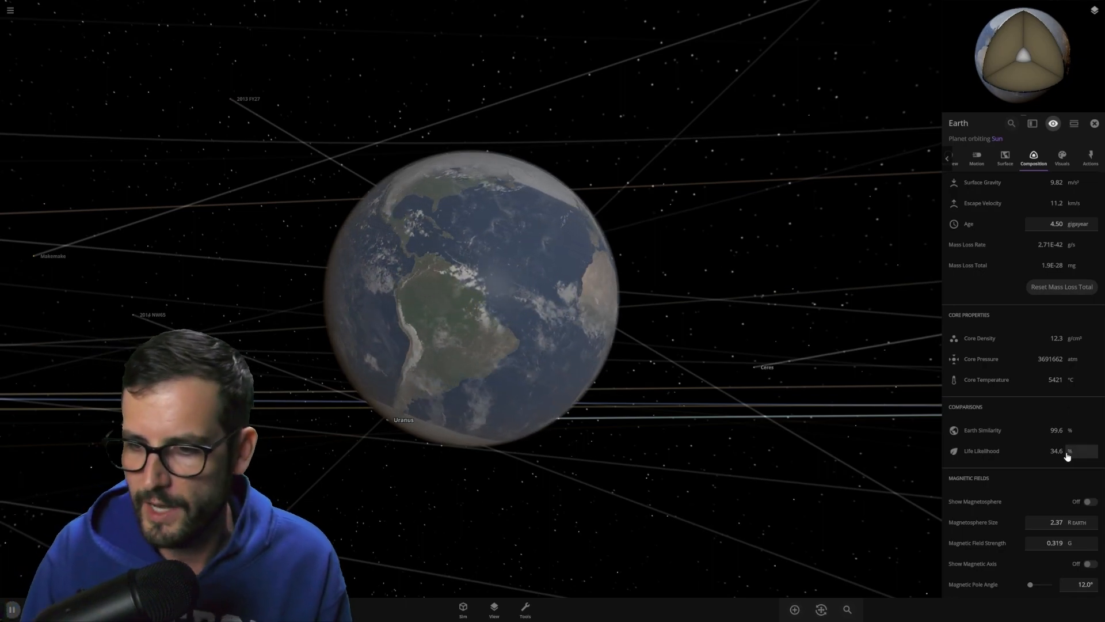
mouse_move(1060, 457)
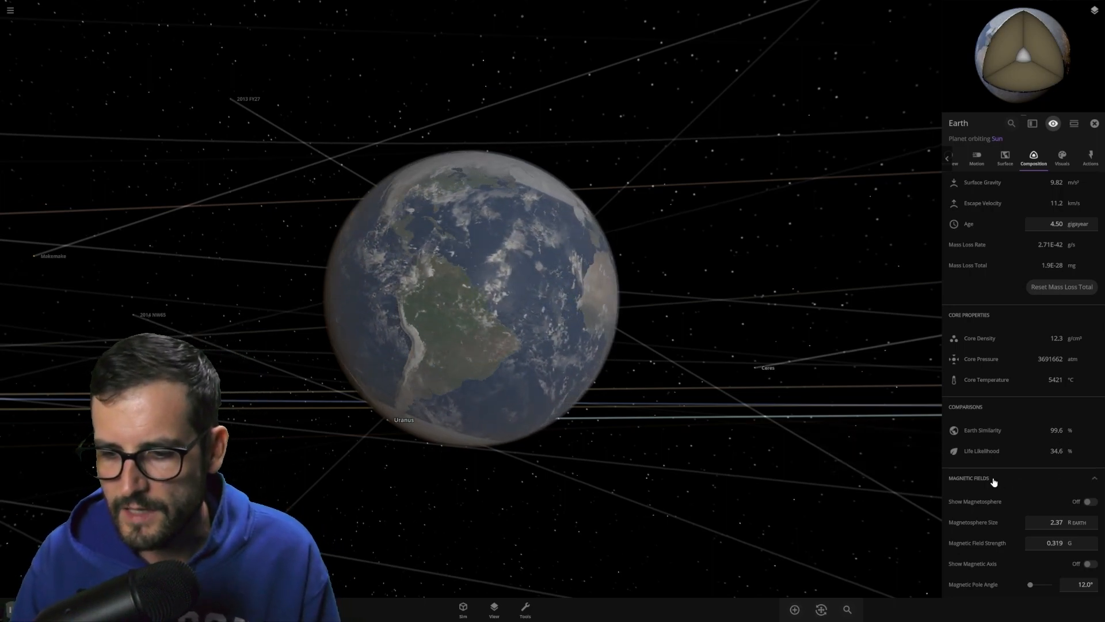
mouse_move(978, 542)
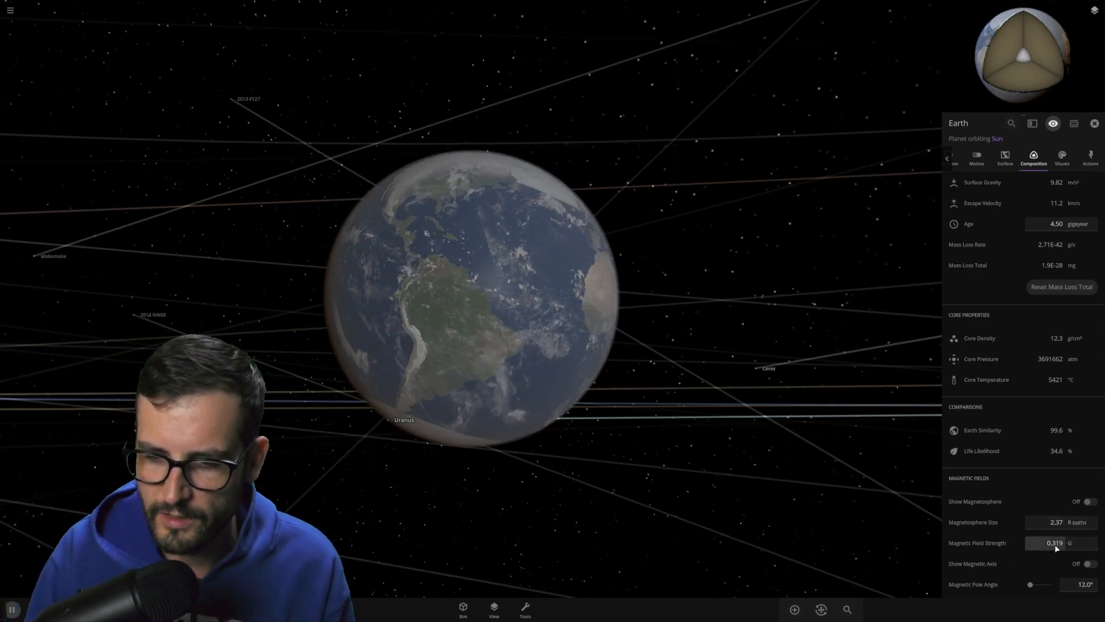
left_click(1088, 501)
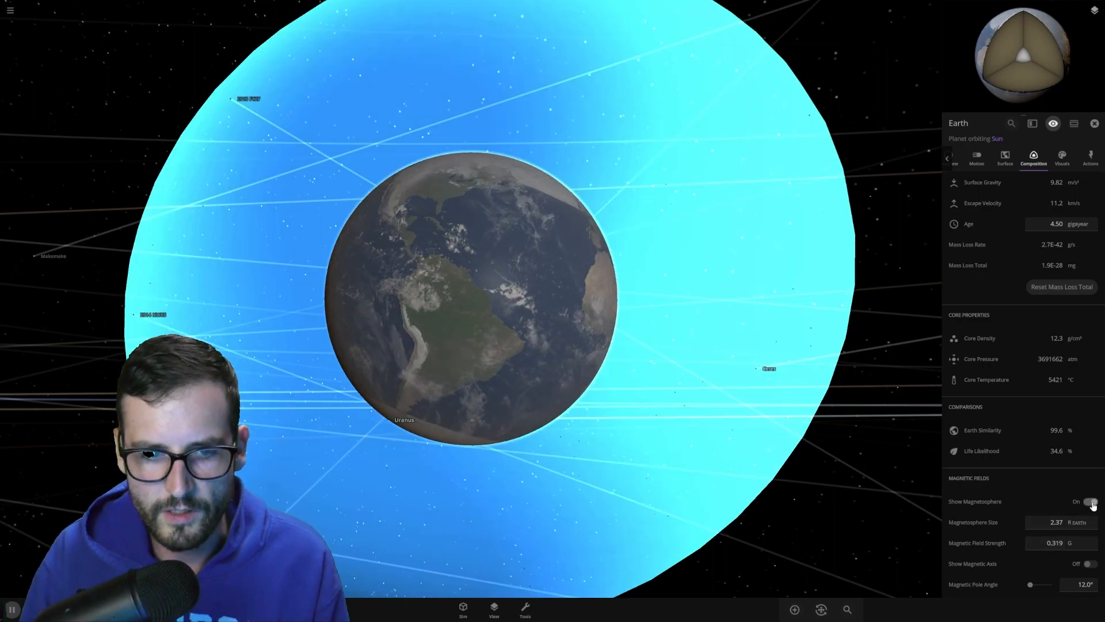
left_click(1089, 501)
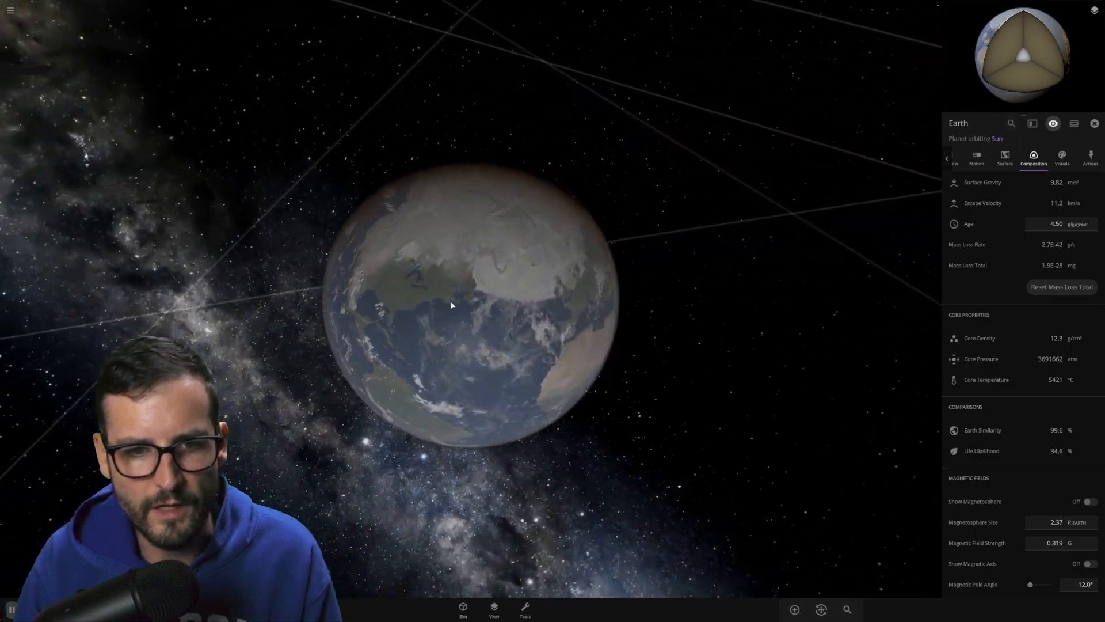
Step: Zoom the camera in for an unobstructed close-up of Earth's half-lit surface
scroll("up", 3)
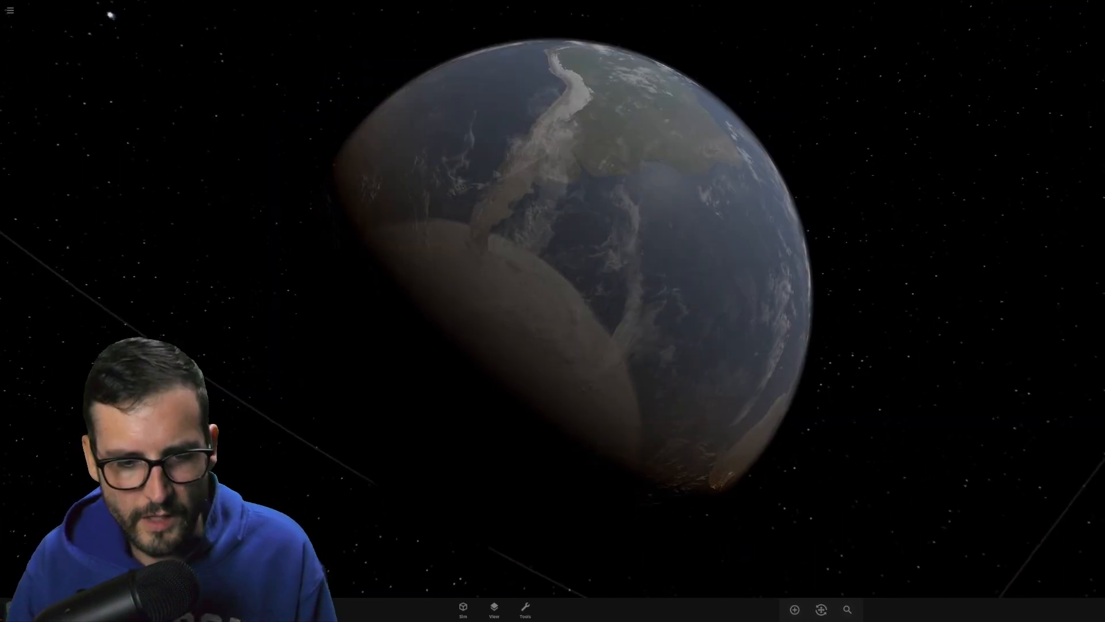
Step: Set Lighting to Surface Illumination to inspect the icy poles, then restore Realistic lighting and Earth's composition view
left_click(494, 610)
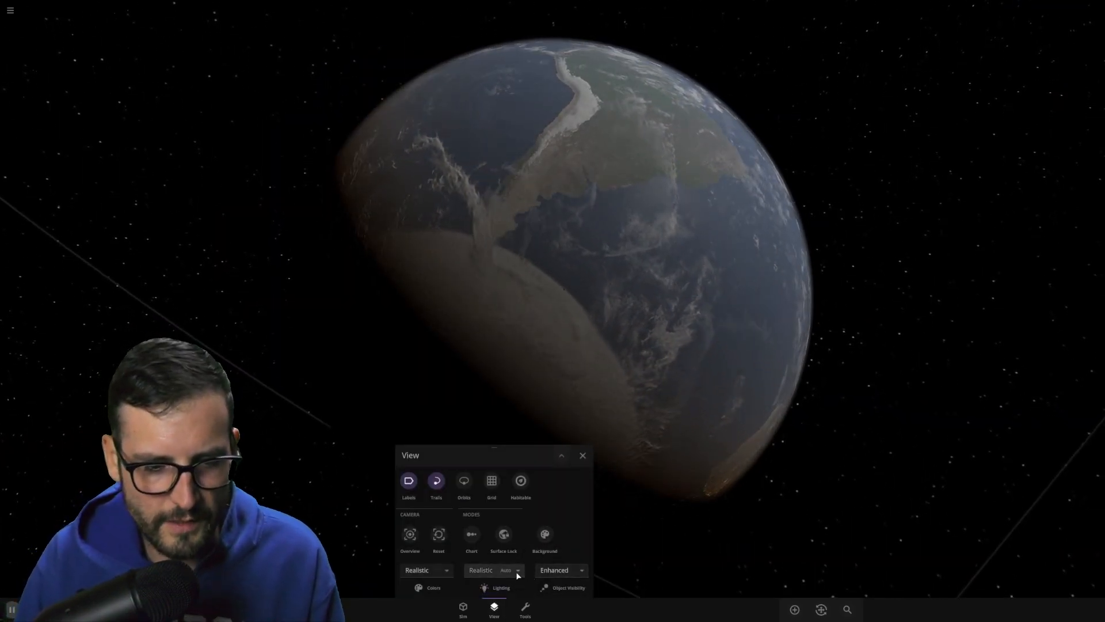
left_click(494, 570)
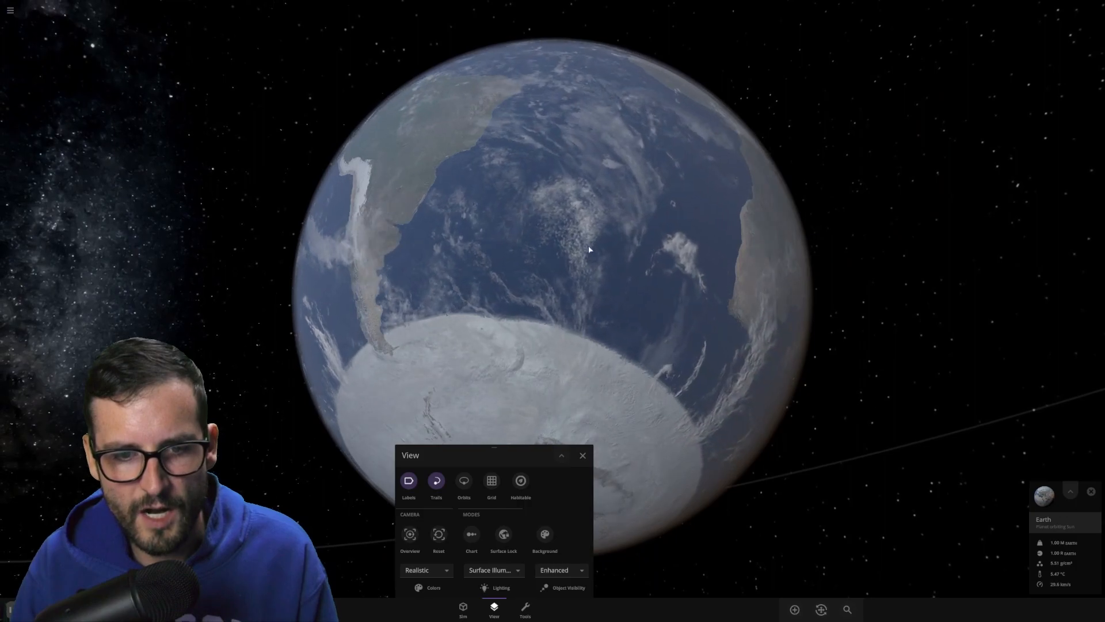
left_click(463, 484)
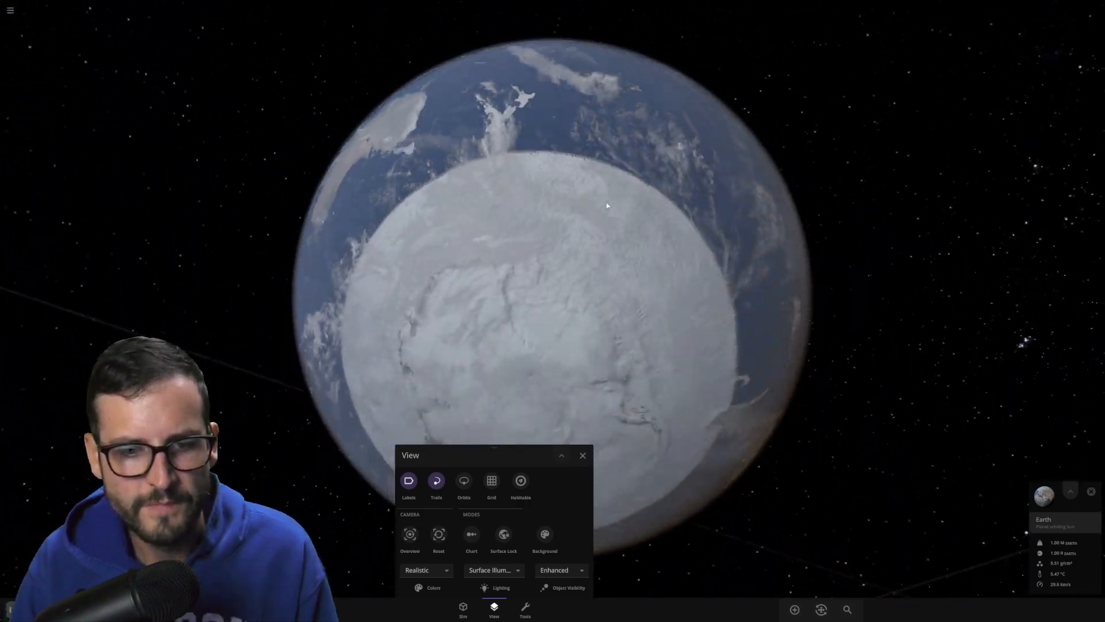
left_click(583, 455)
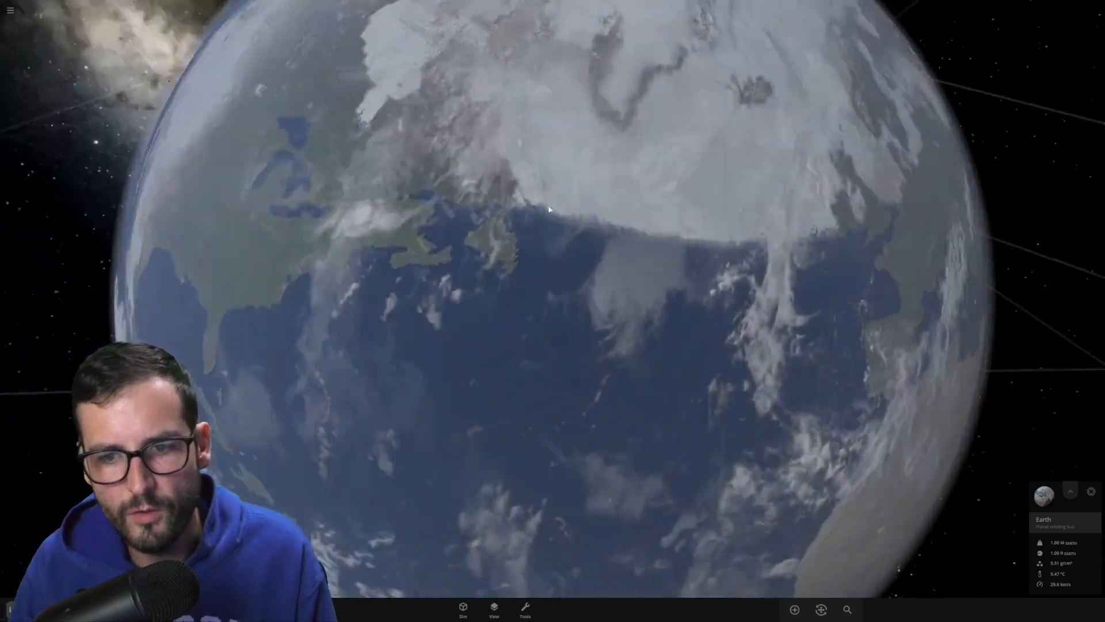
scroll("down", 3)
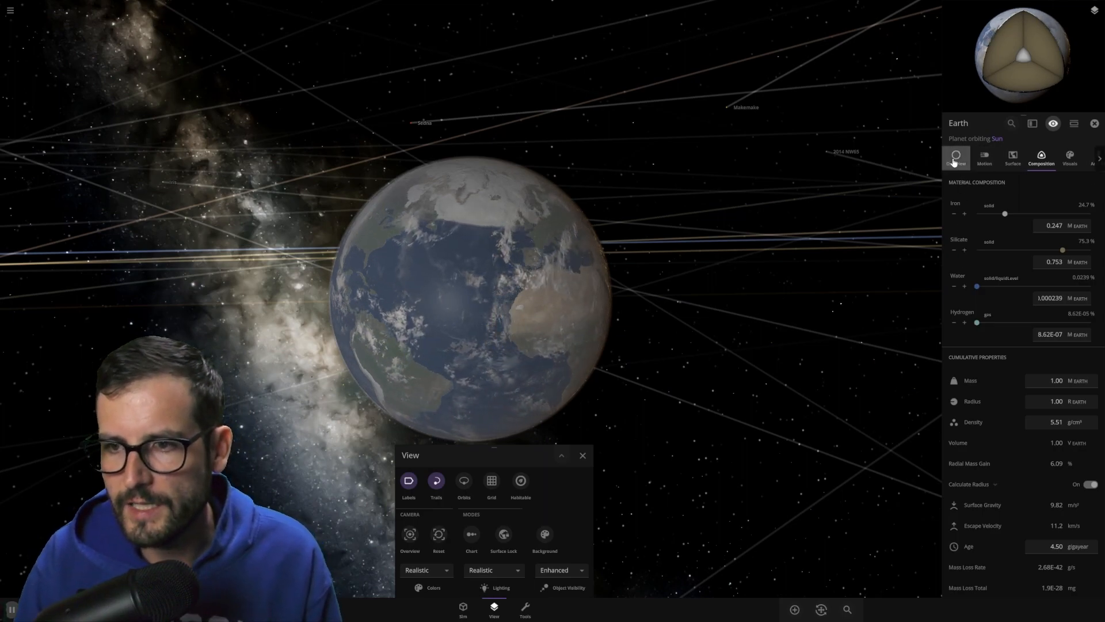
Step: Check Earth's Overview figures, including the 243-day rotation, then return to Composition and Core Properties
left_click(956, 157)
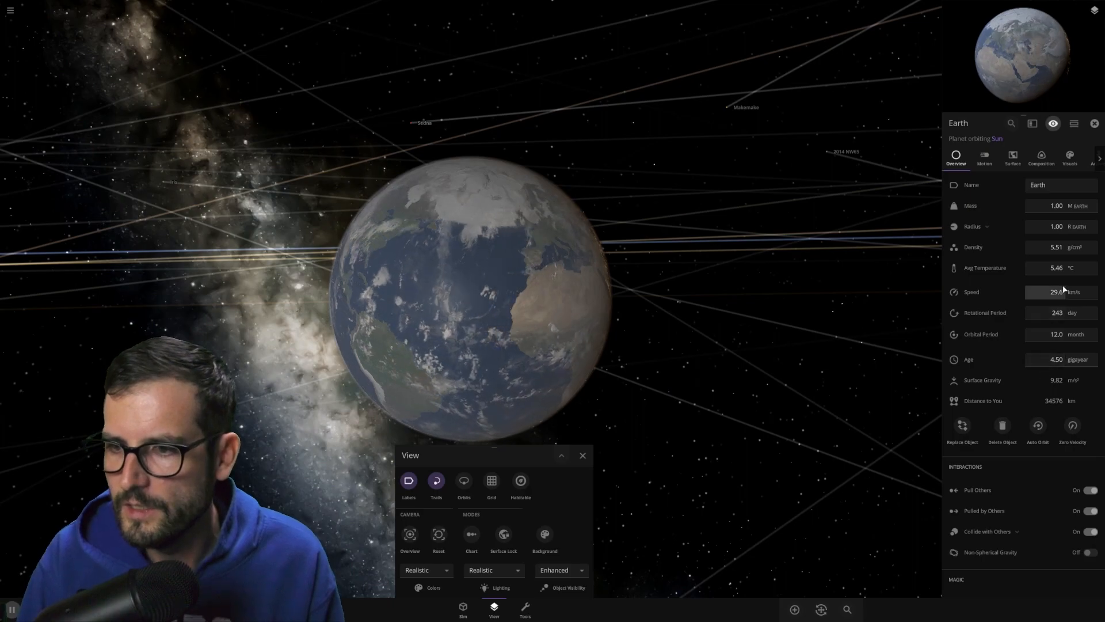
mouse_move(1057, 268)
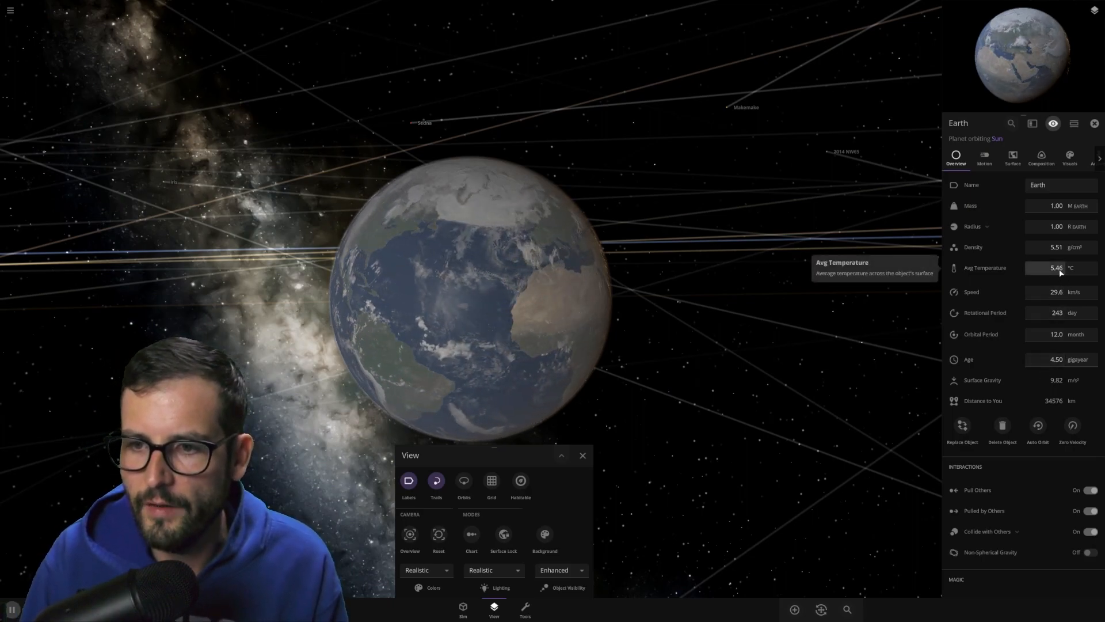
mouse_move(1061, 247)
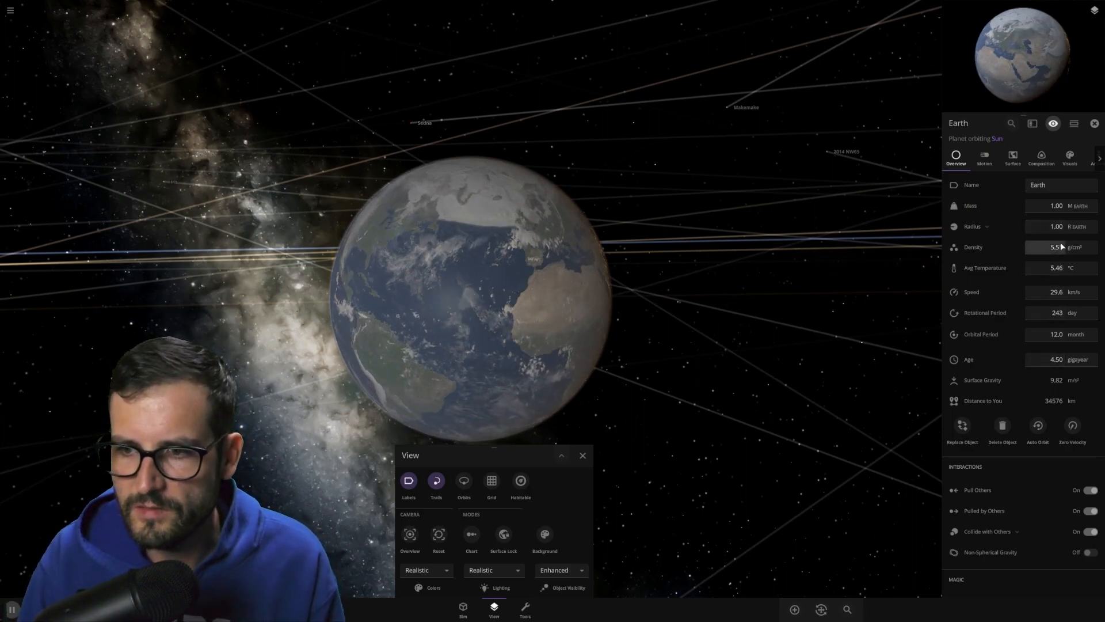
mouse_move(1061, 246)
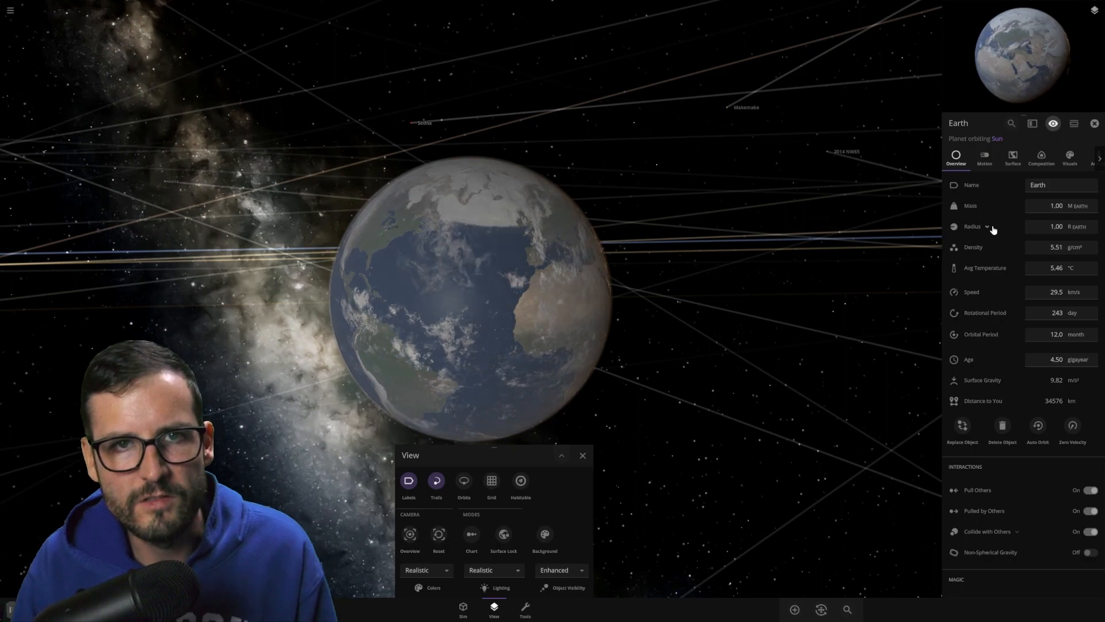
mouse_move(973, 227)
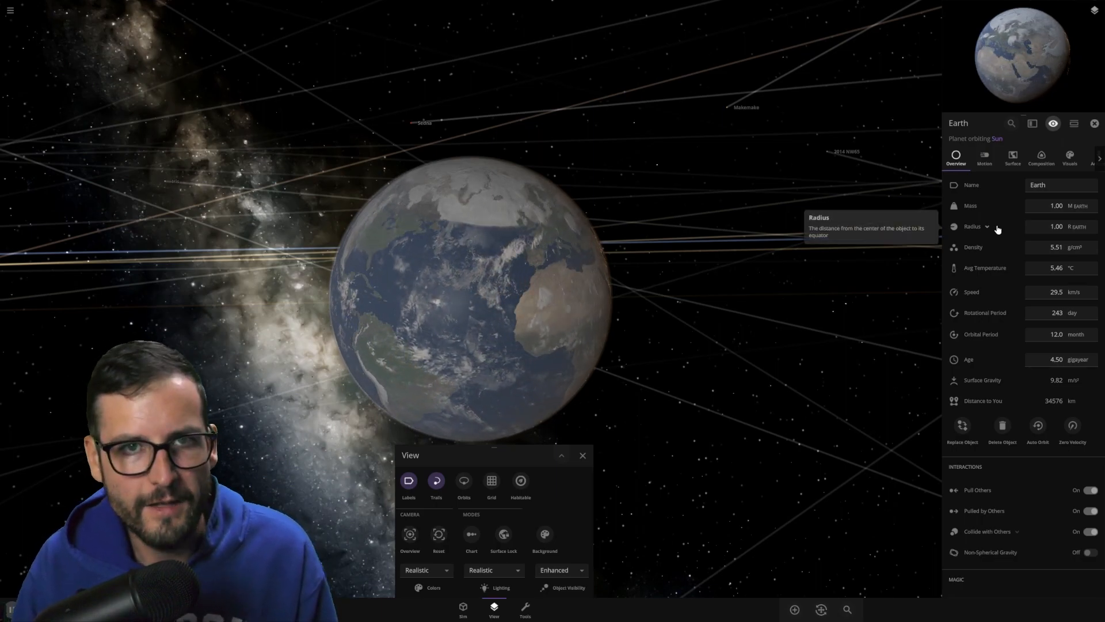
left_click(1041, 156)
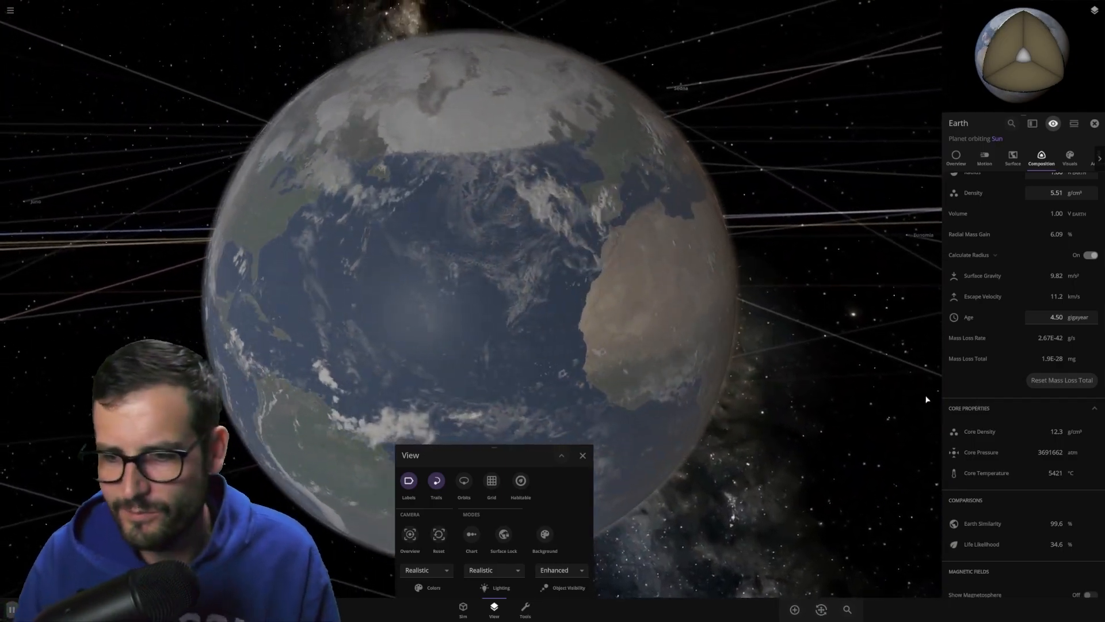
scroll("down", 3)
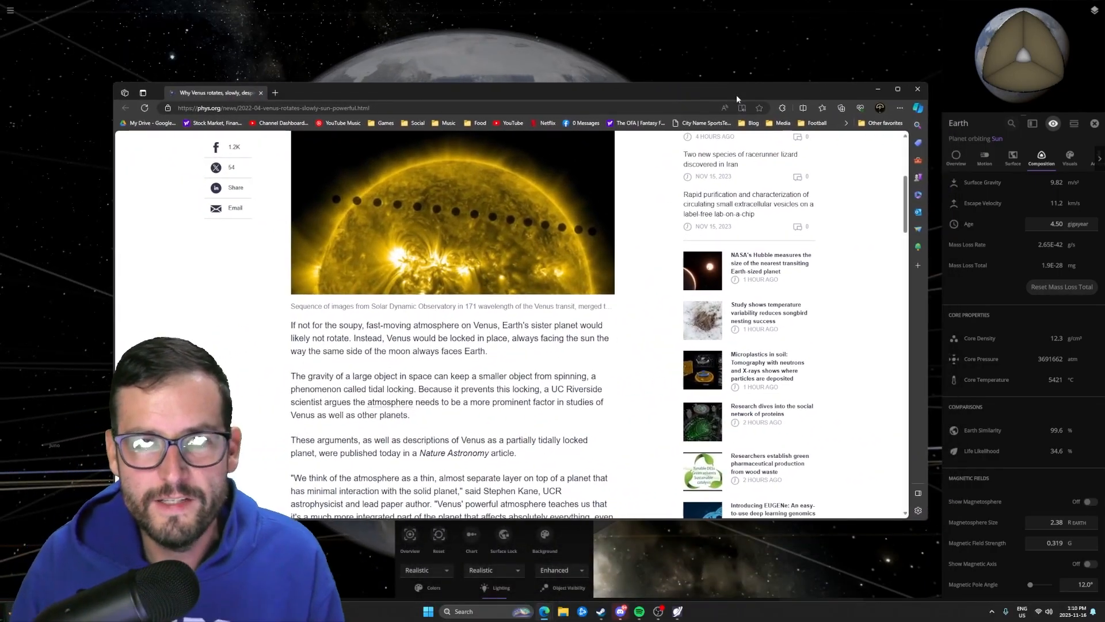
Step: Scroll the phys.org Venus rotation article up to its headline and open the Stack Exchange Venus question
scroll("up", 3)
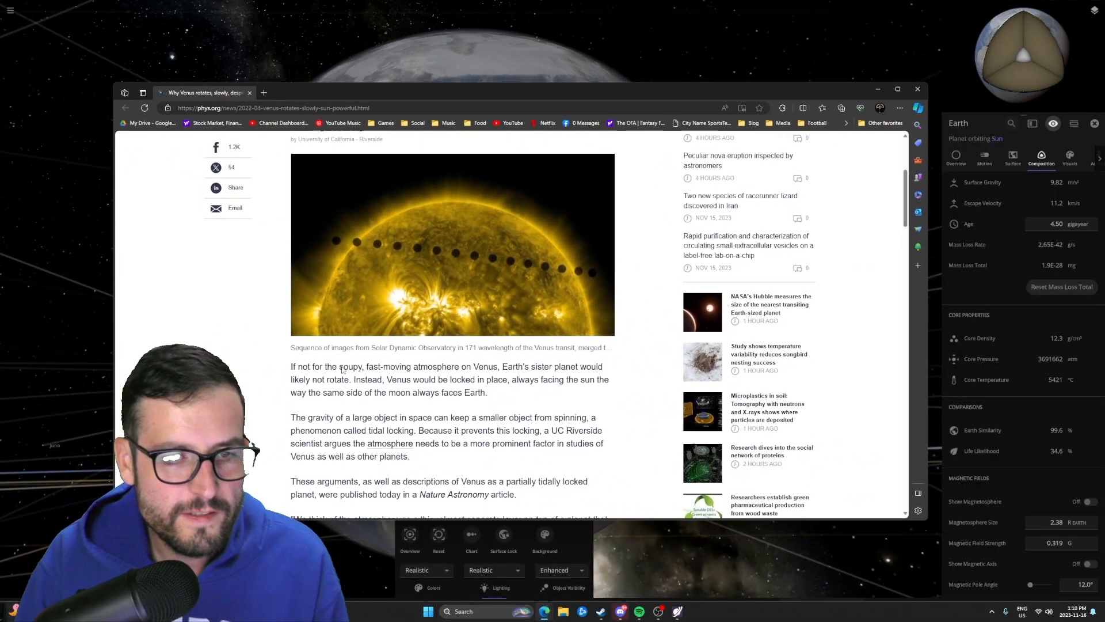
scroll("up", 3)
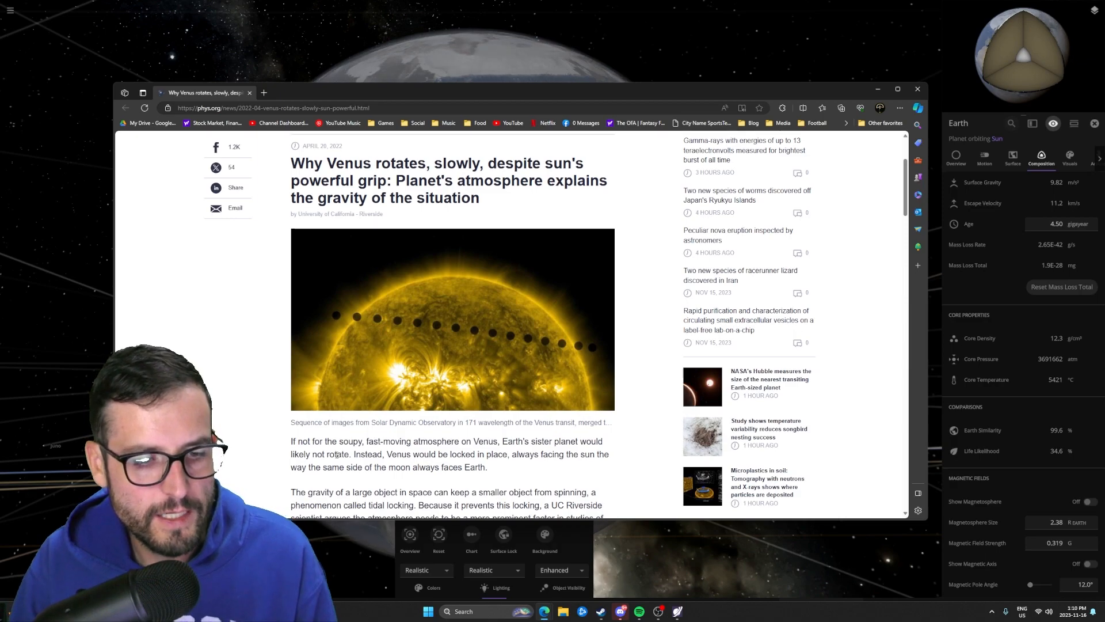
double_click(366, 454)
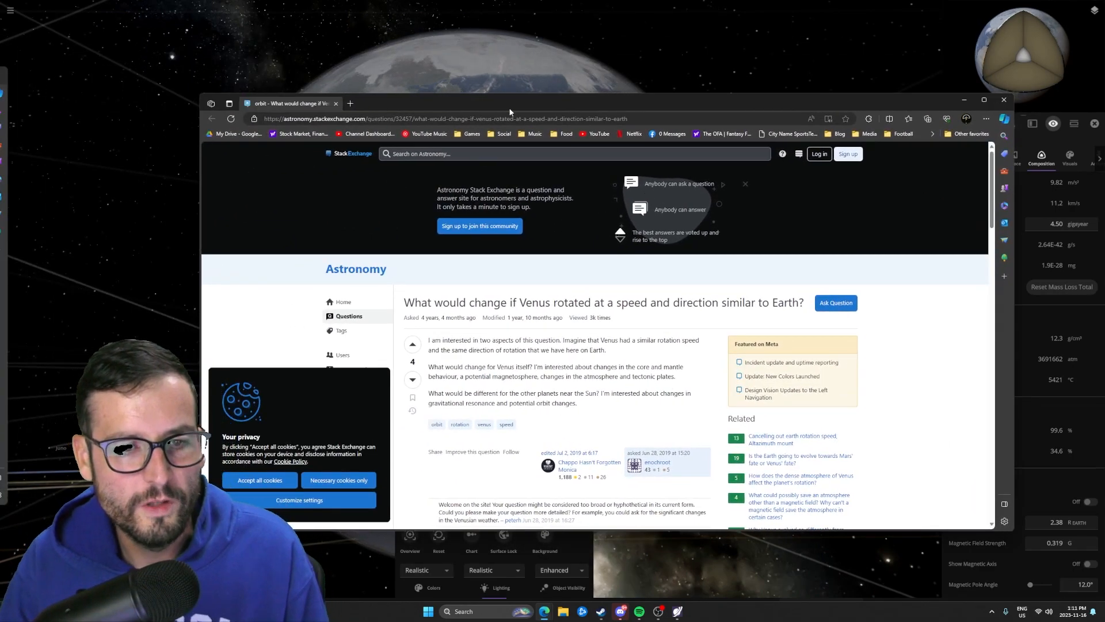
Step: Scroll through the Stack Exchange answer on Venus rotation and clear the highlighted passage
scroll("down", 3)
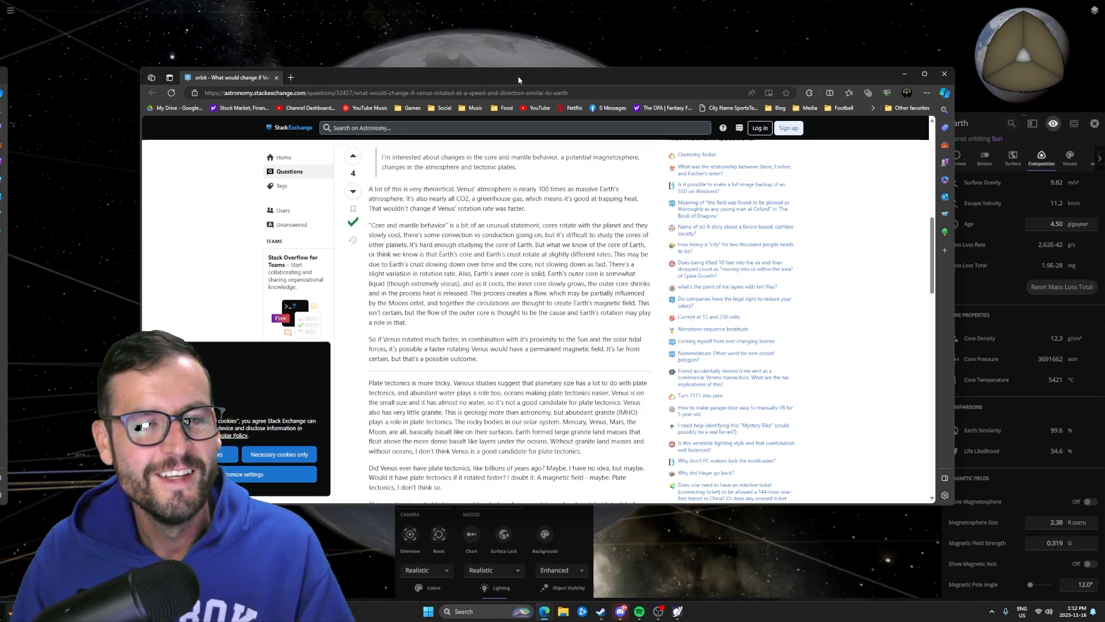
mouse_move(479, 334)
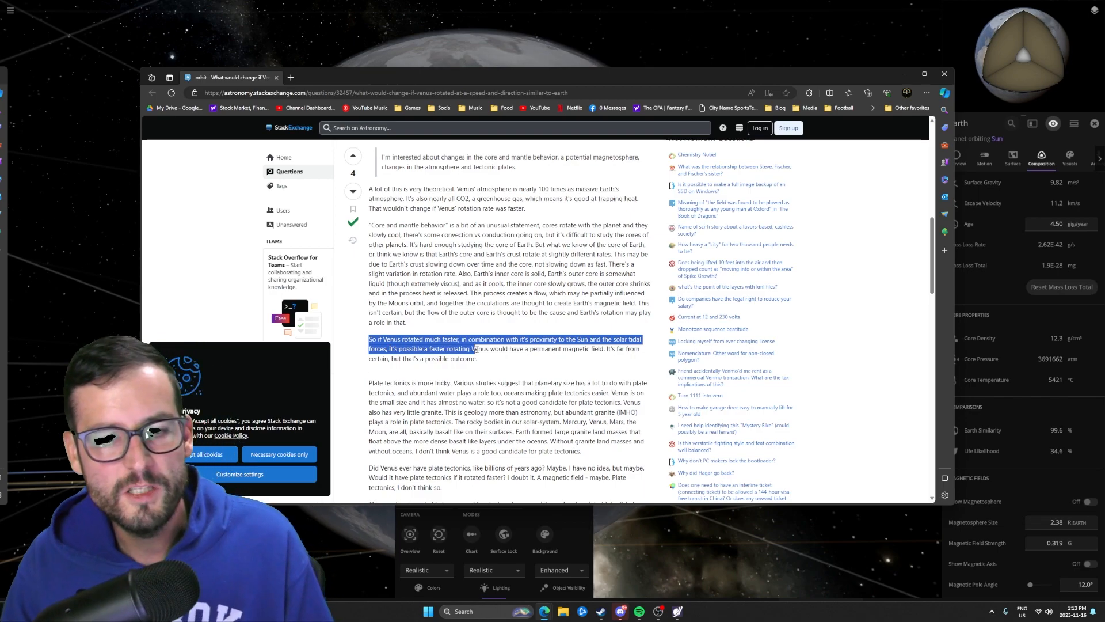
left_click(508, 353)
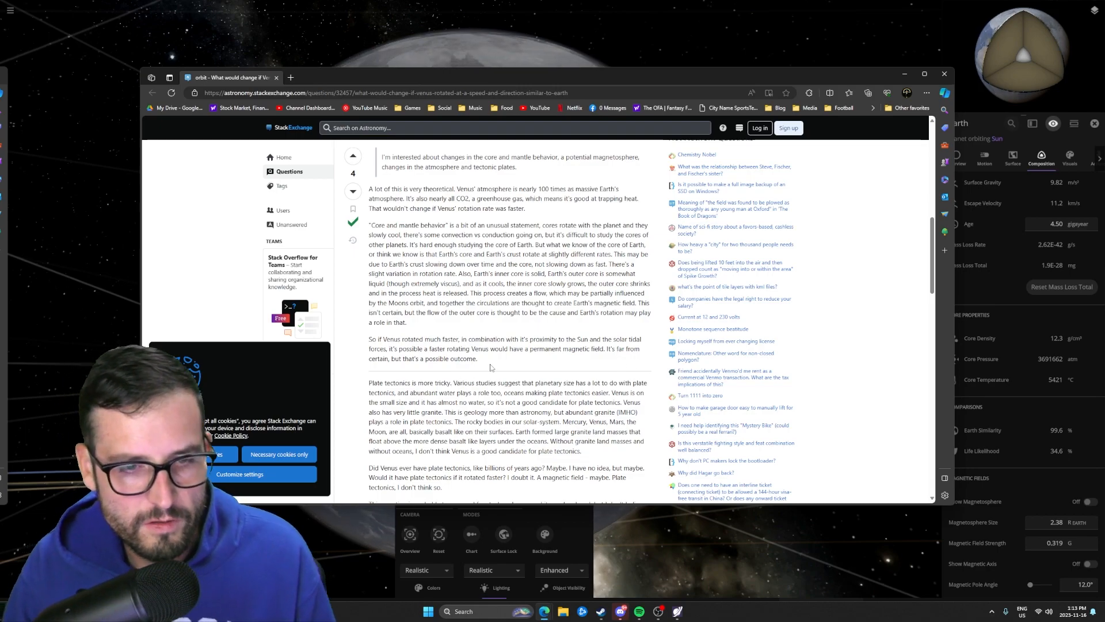
scroll("down", 3)
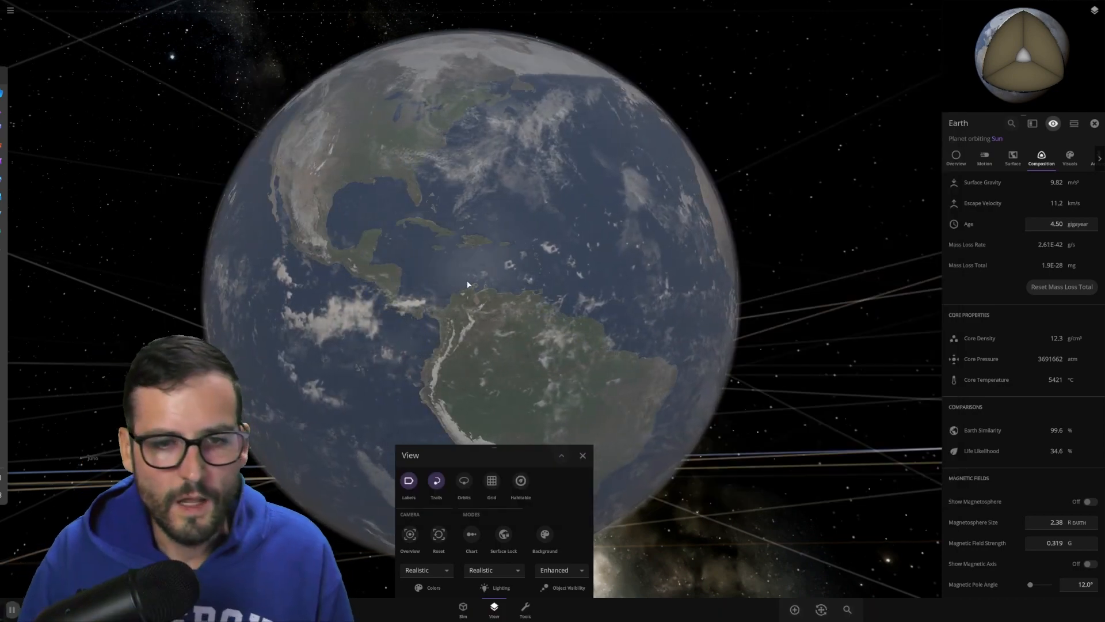
scroll("down", 3)
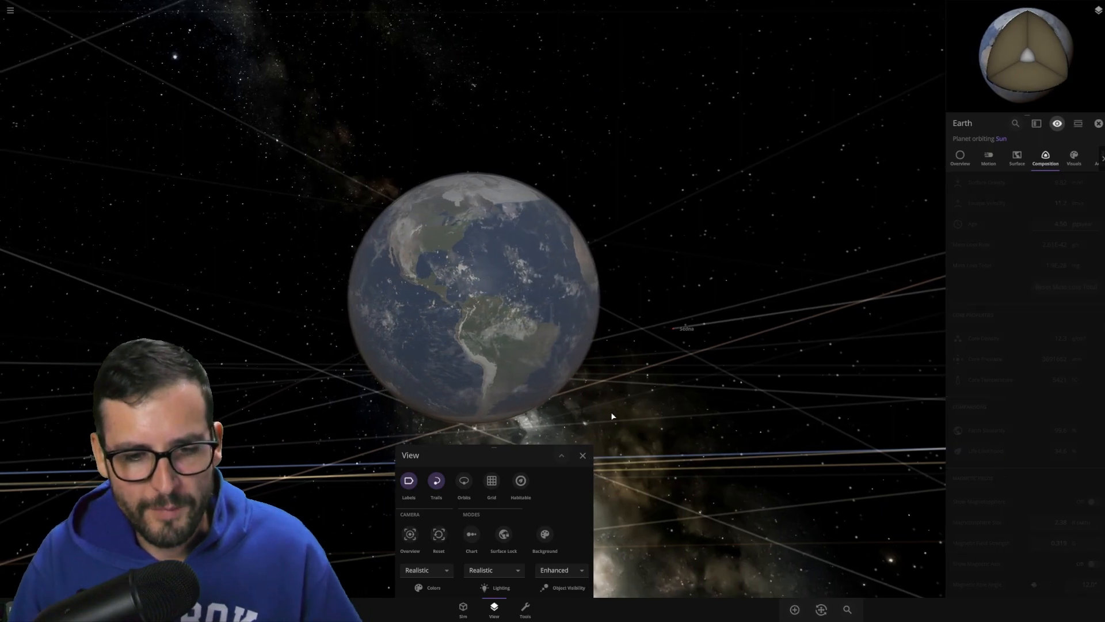